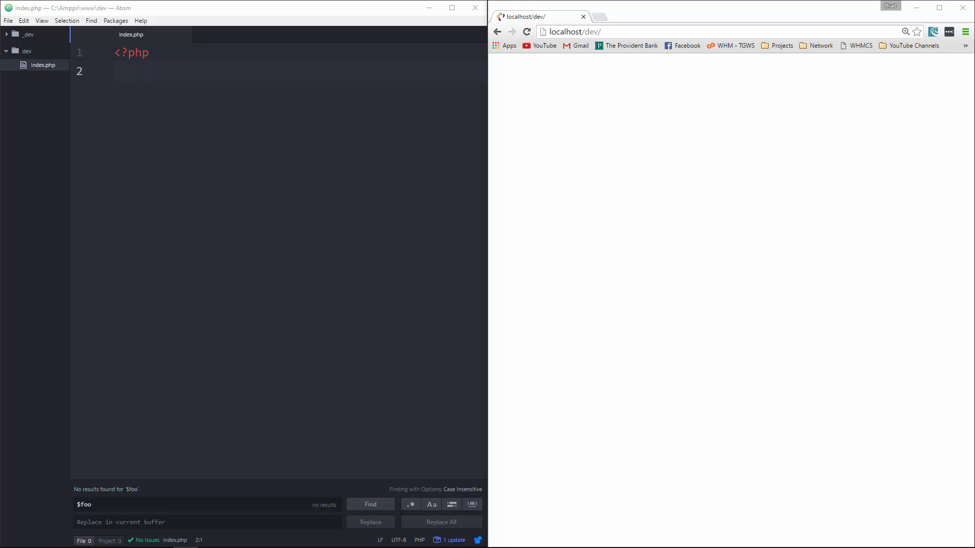
- Declare class MyClass with an opening brace on the line after <?php
click(162, 69)
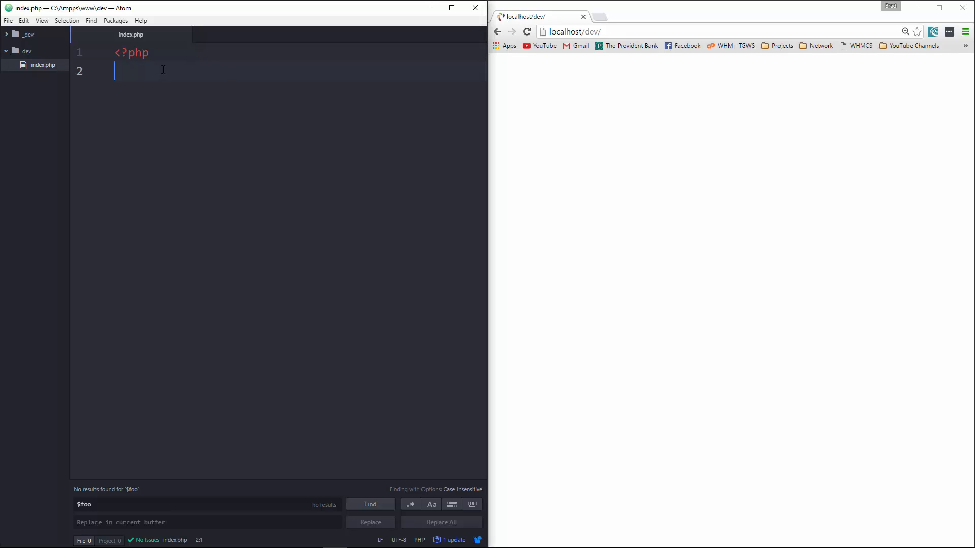
text(class)
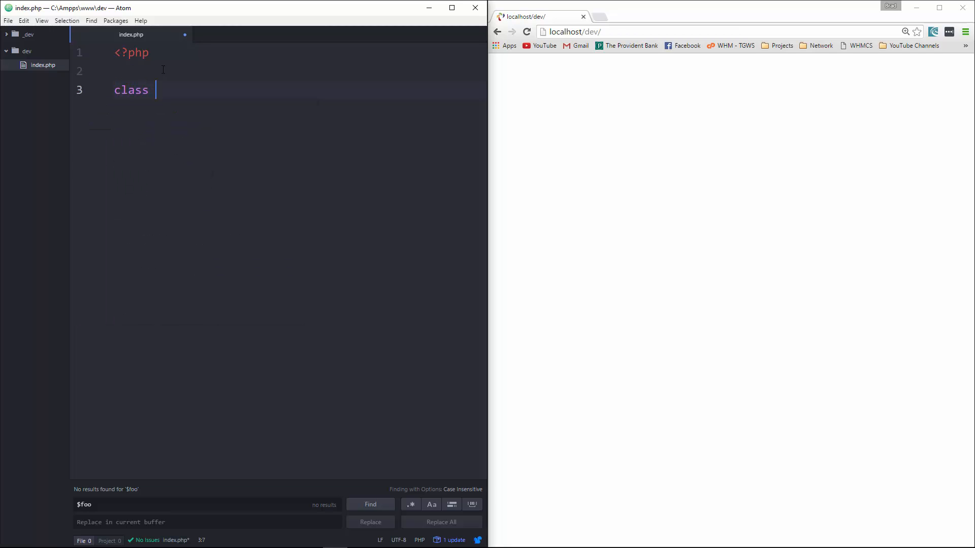
text(MyC)
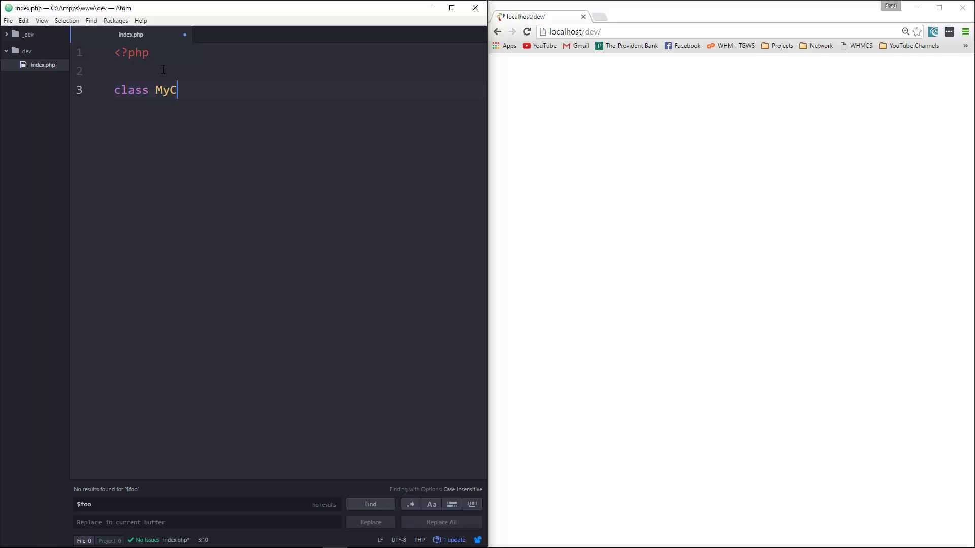
text(lass)
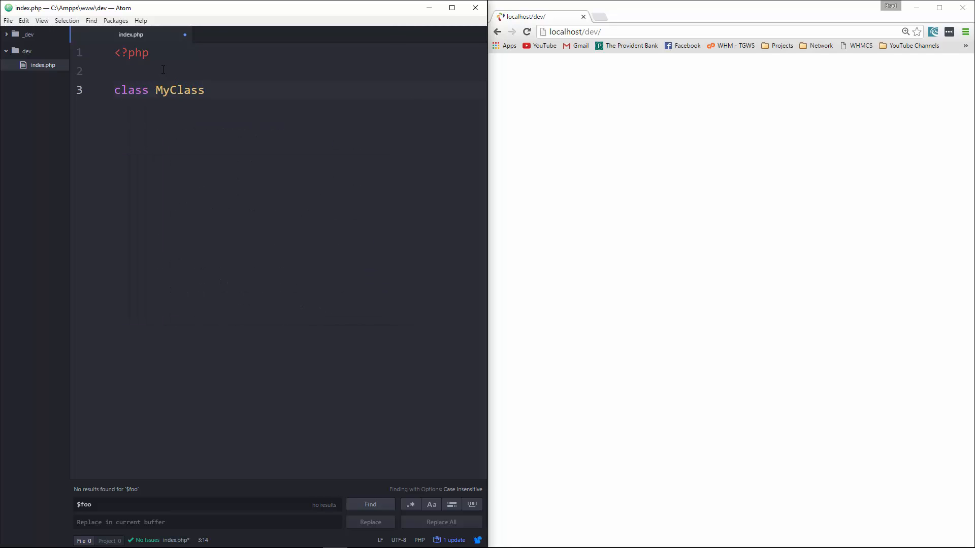
text({)
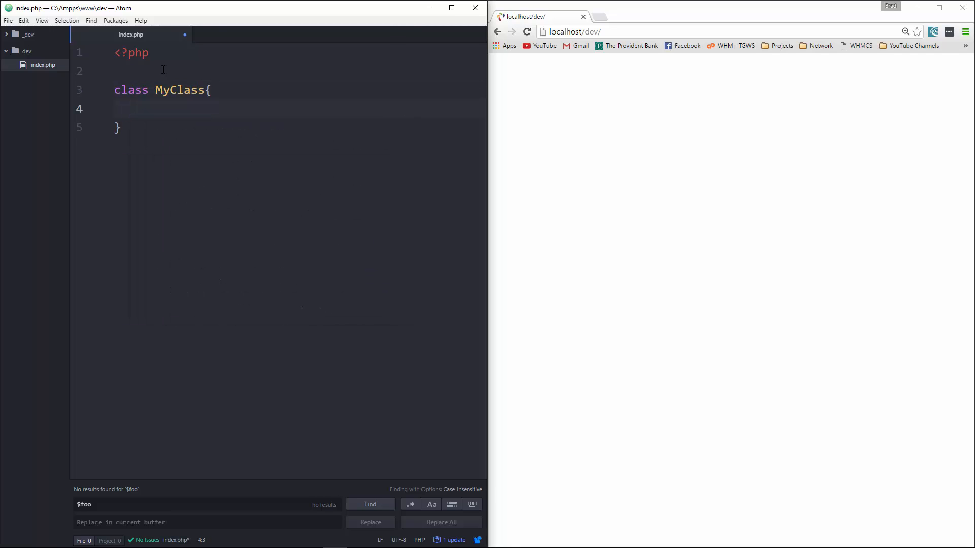
- Add protected $myFoo and protected $myBar = 'I am the myBar property' inside the class
click(127, 109)
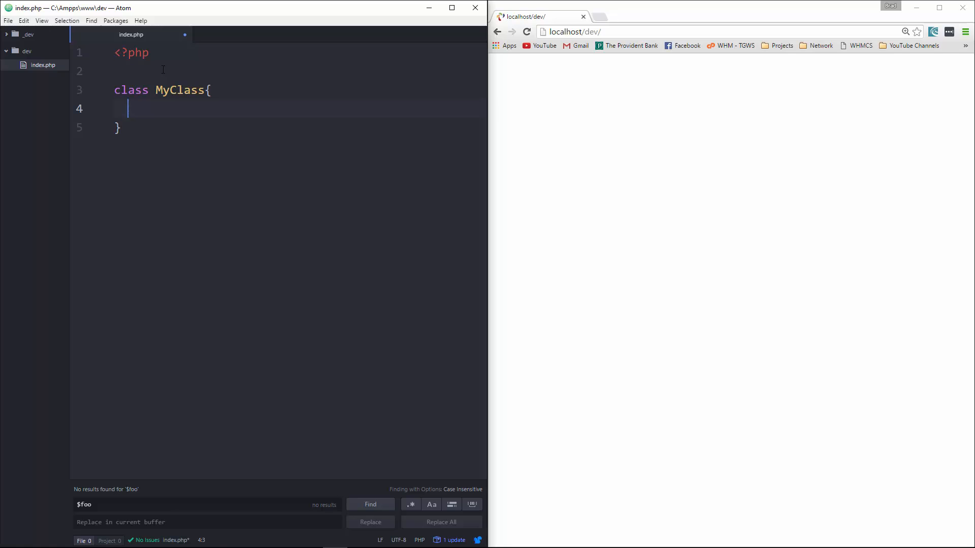
text(protecte)
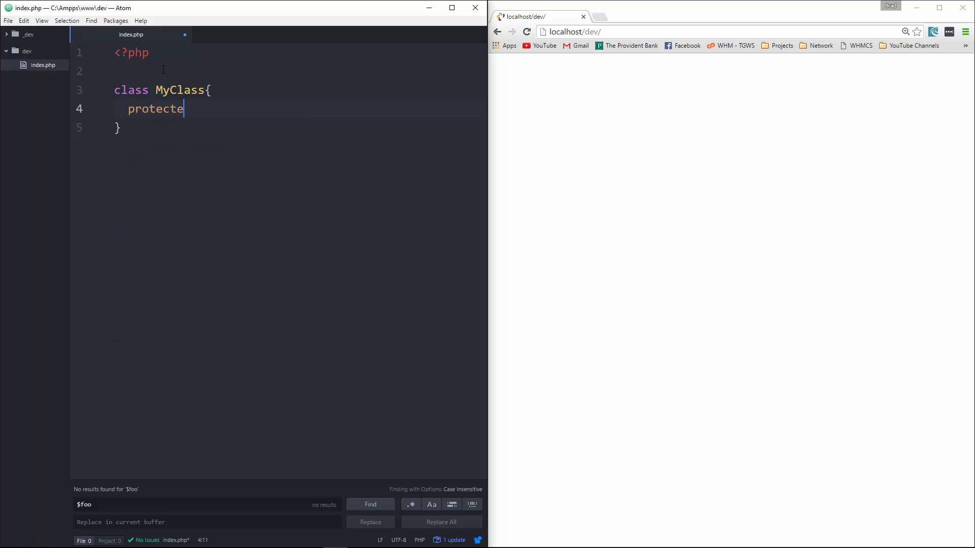
text(d $m)
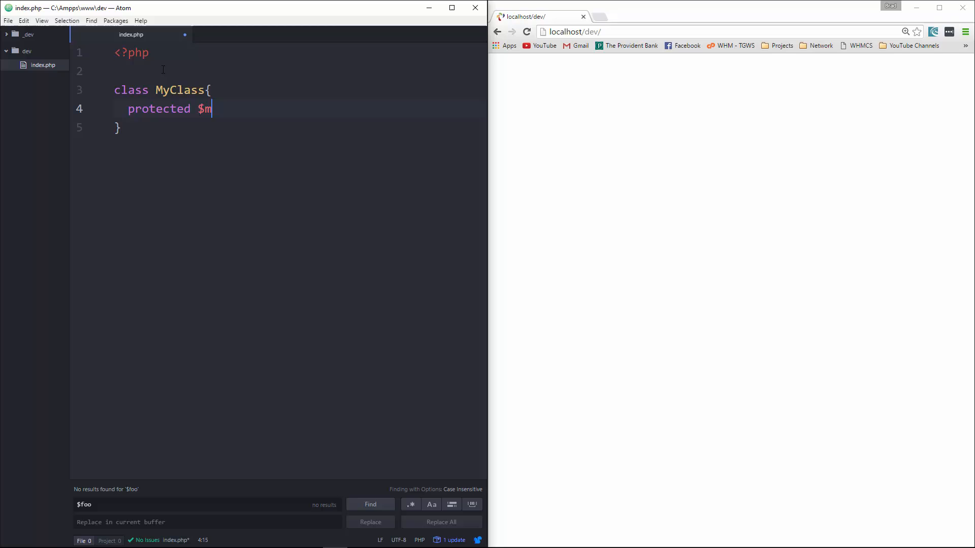
text(yFoo;)
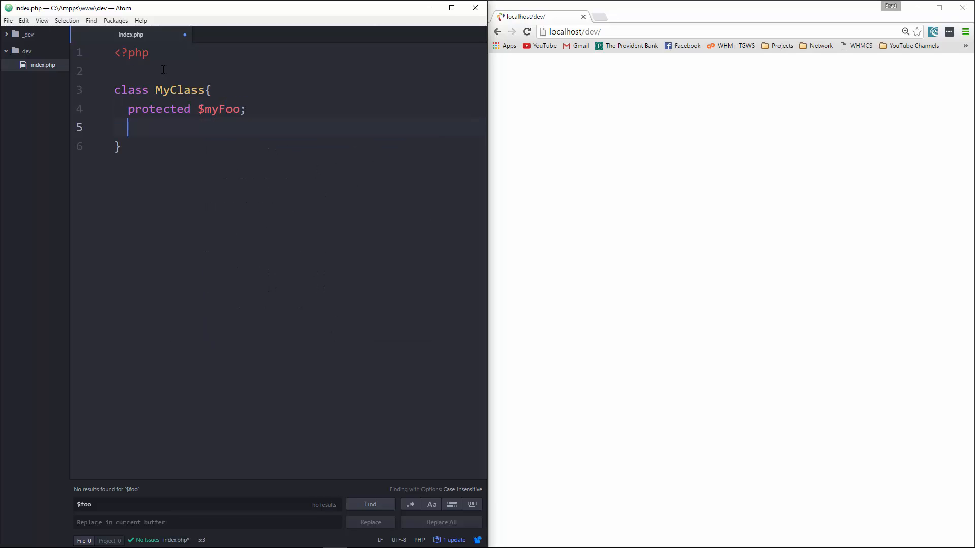
text(protected)
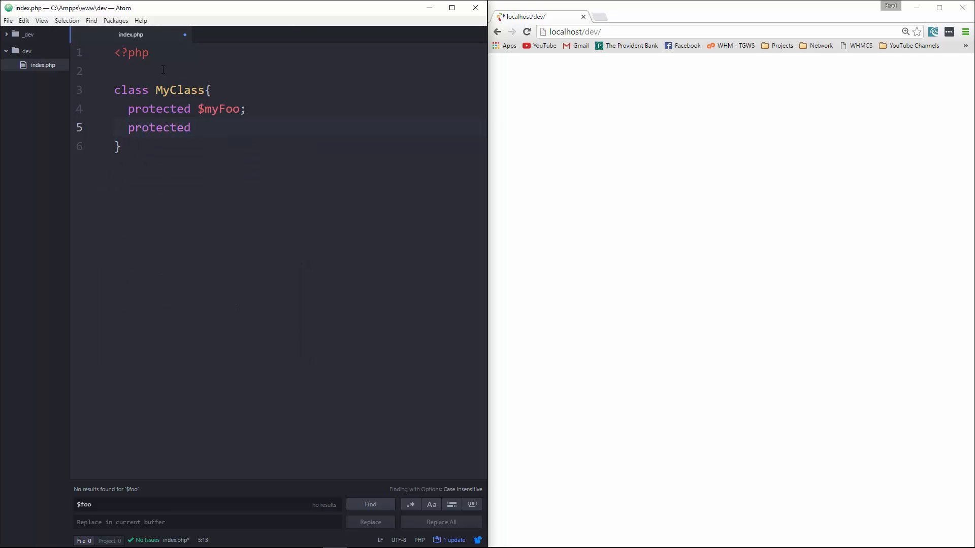
text($myBar = ')
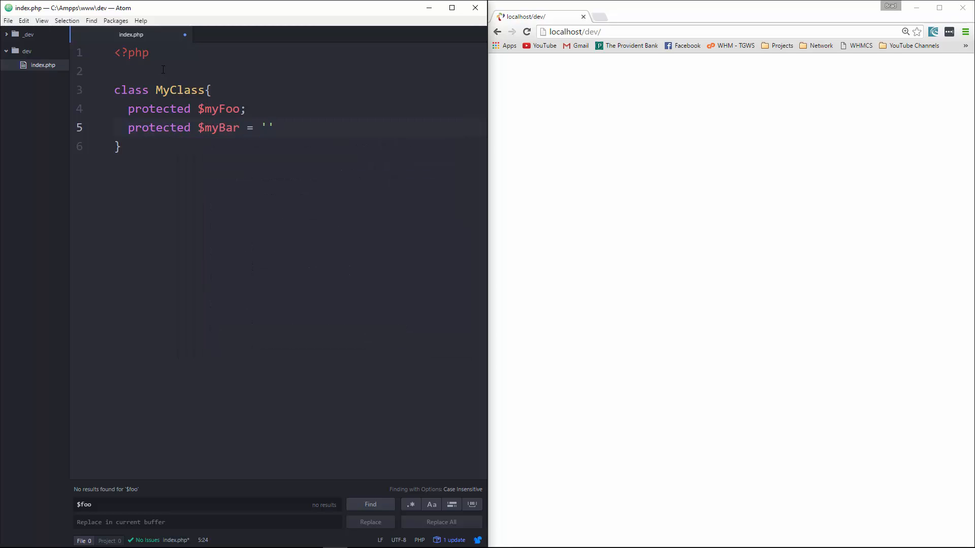
text(I;)
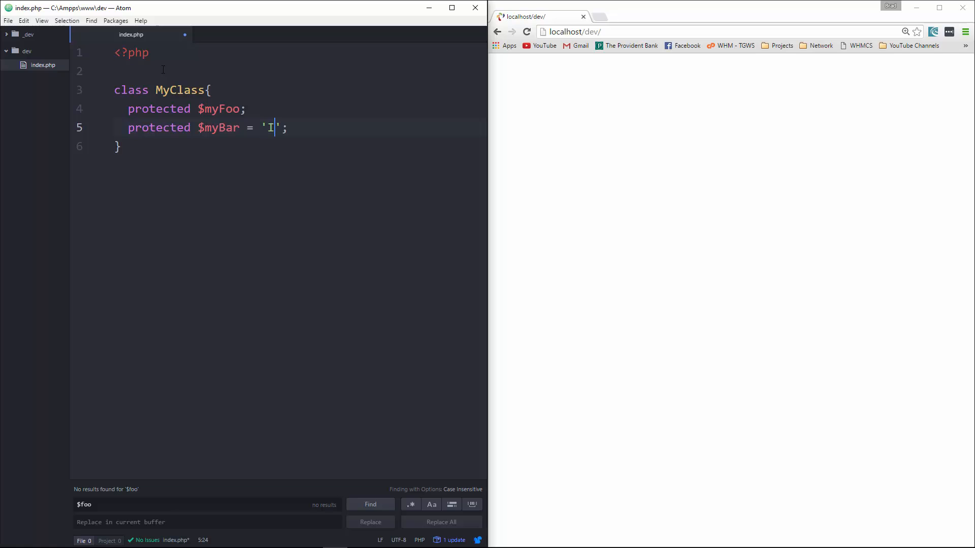
text(am the myBar pro)
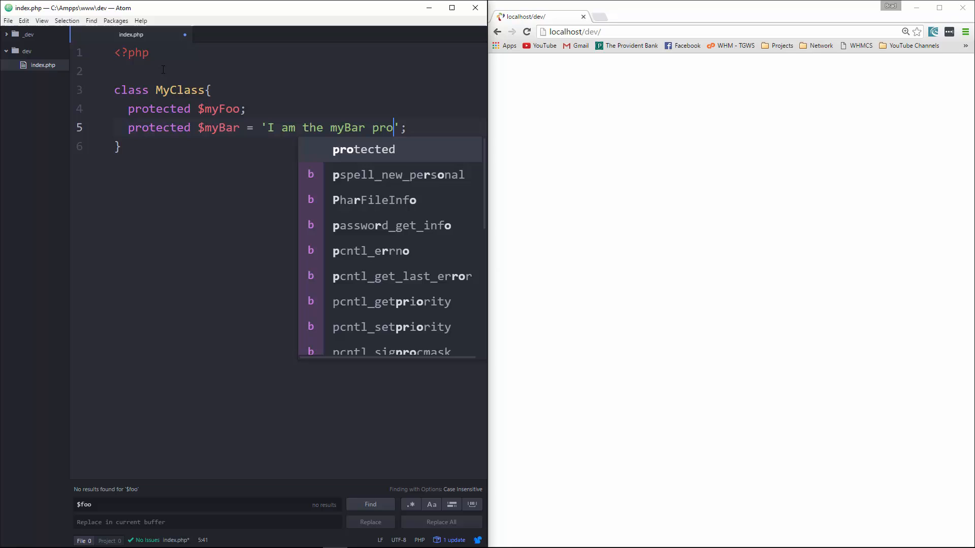
text(perty)
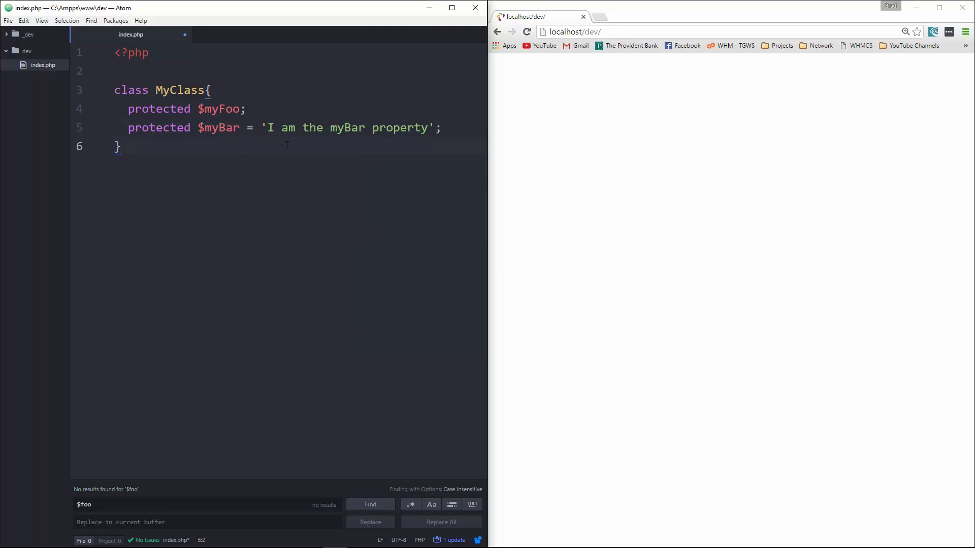
mouse_move(862, 295)
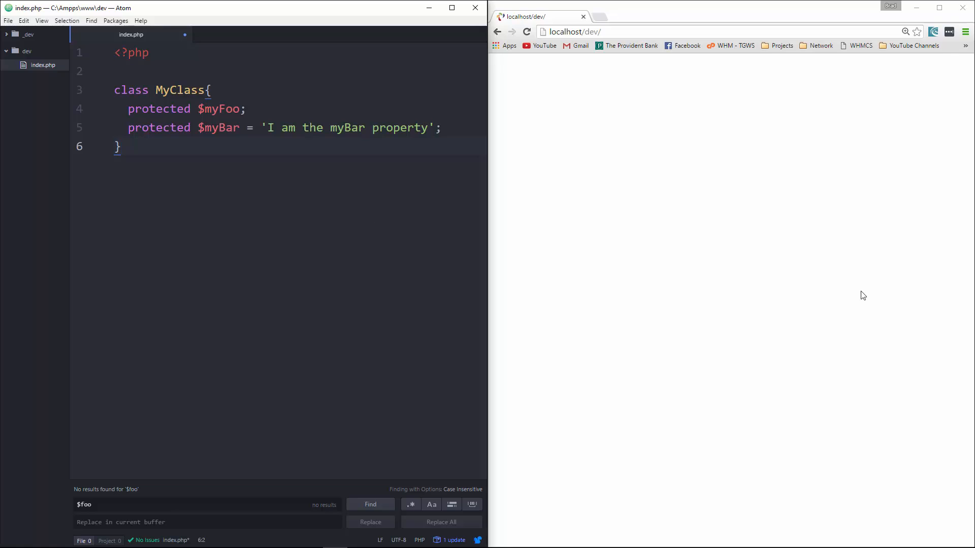
- Add public function __construct($val) that assigns $val to $this->myFoo
click(442, 128)
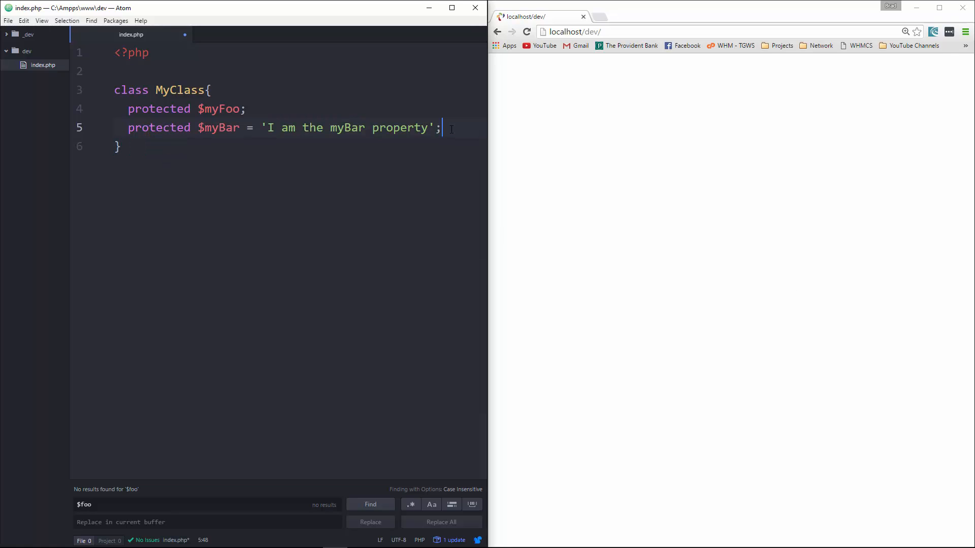
text(p)
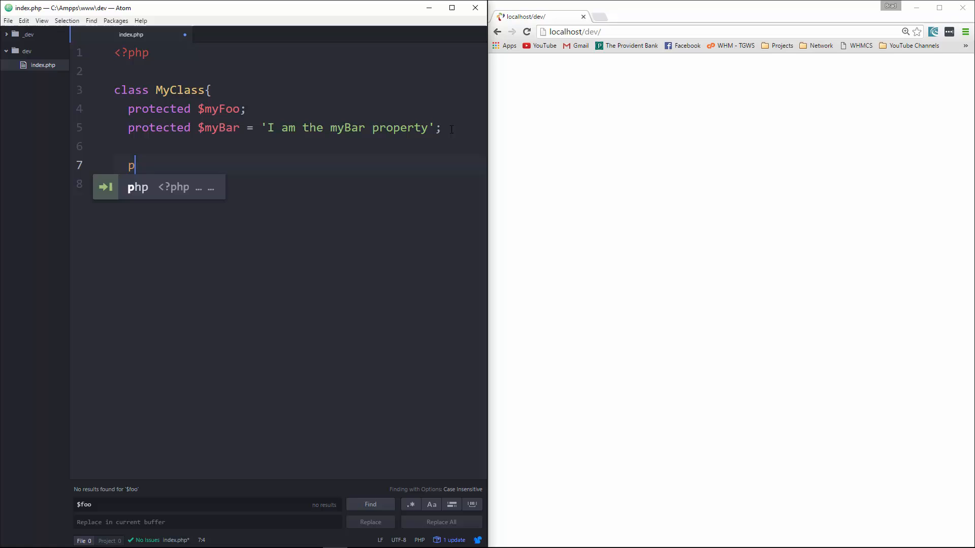
text(ublic function __)
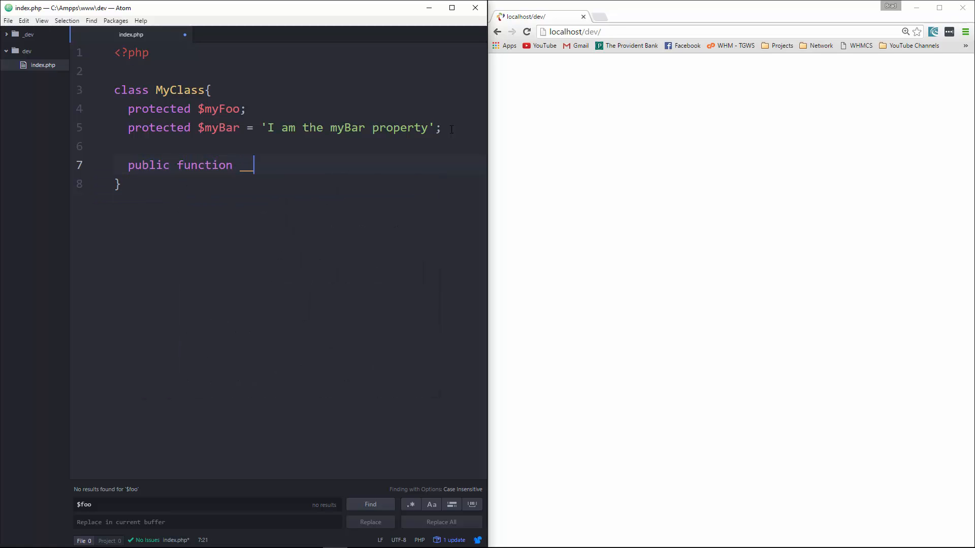
text(construct)
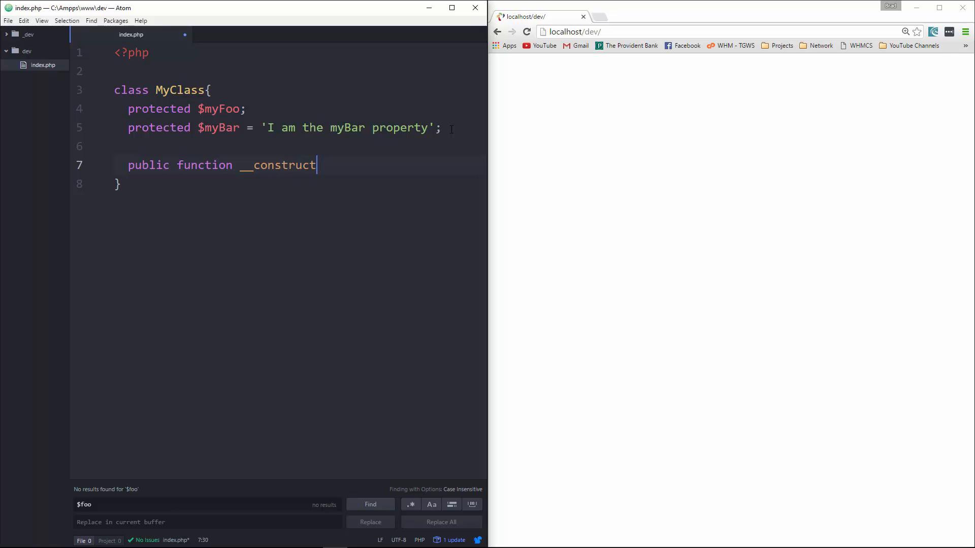
text((){)
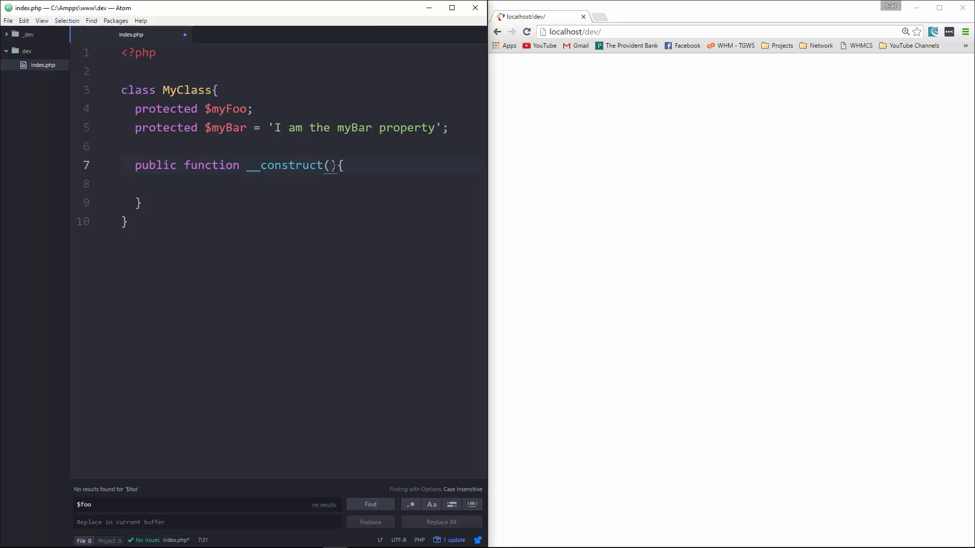
text($val)
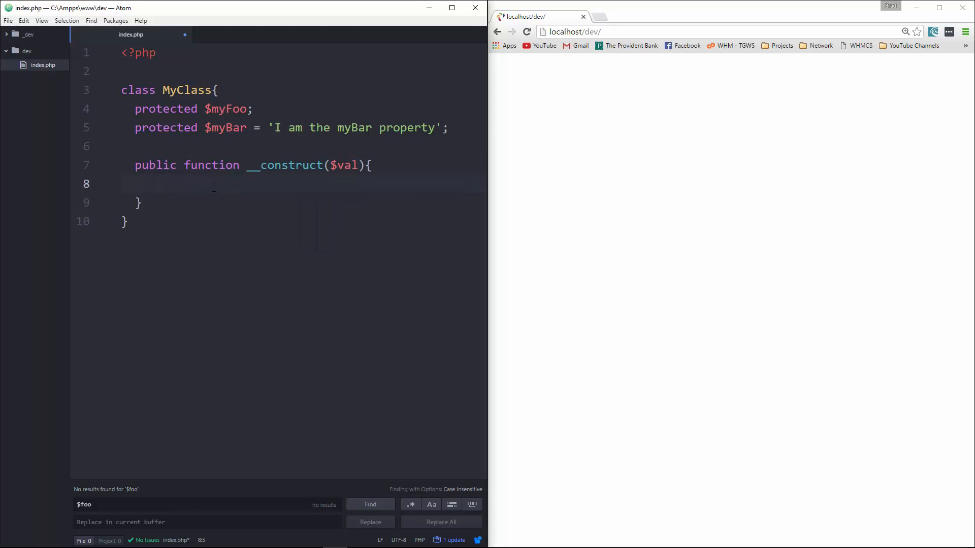
text($this->)
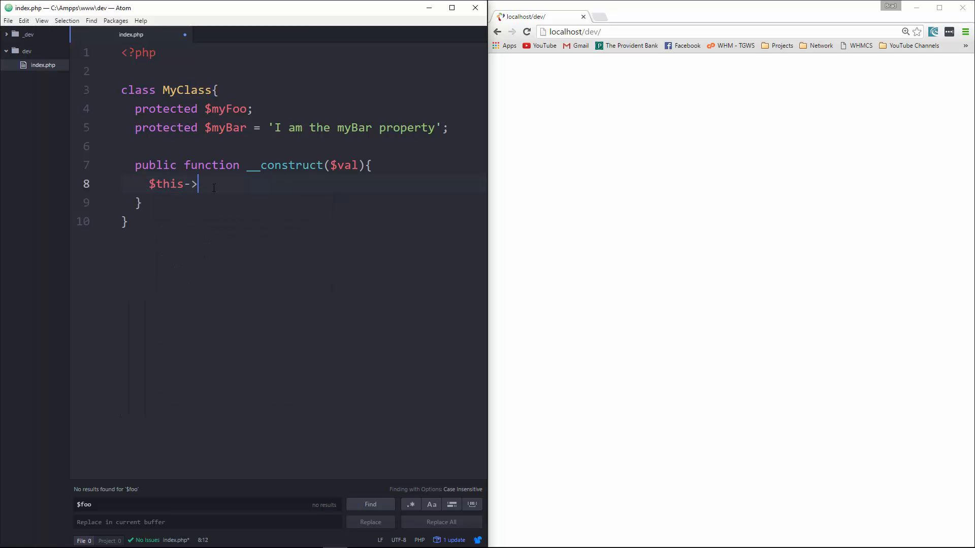
text(myFoo)
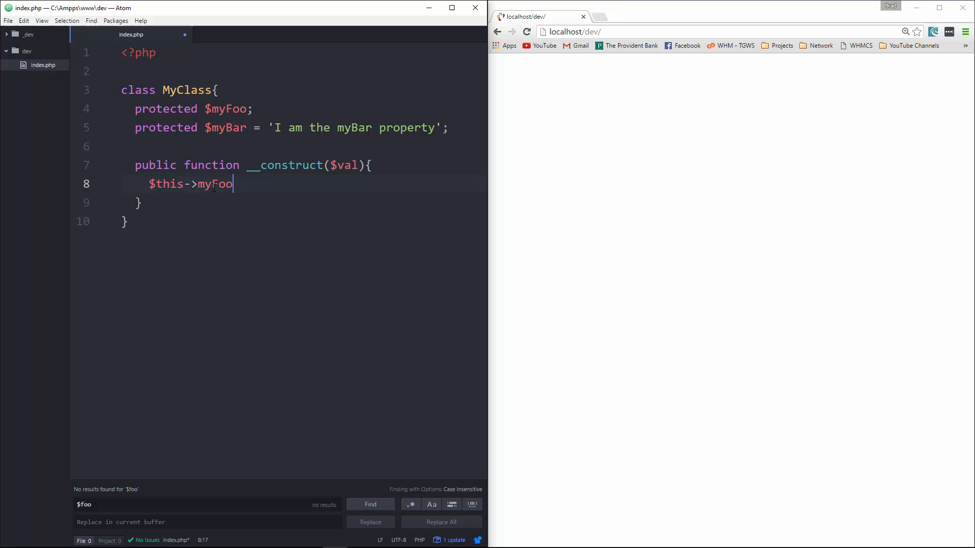
text(=)
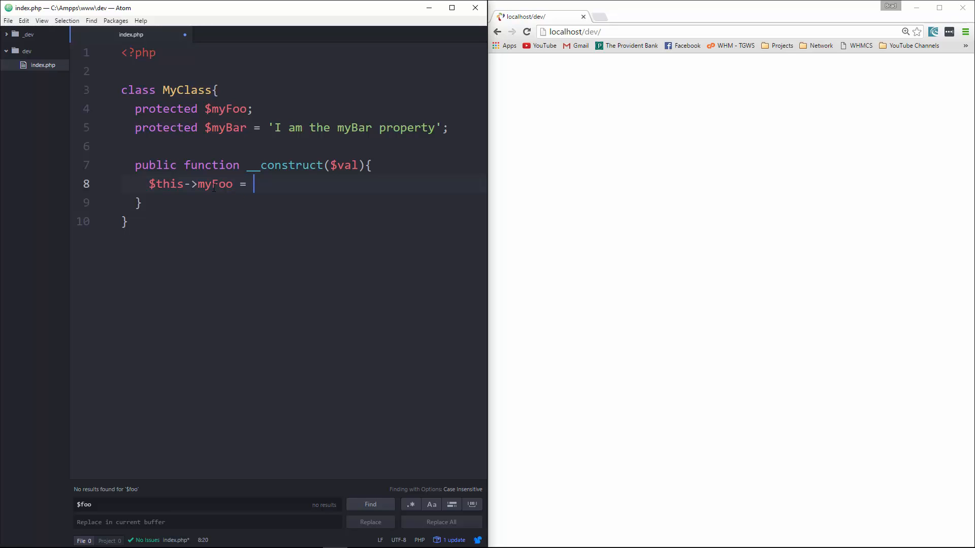
text(value;)
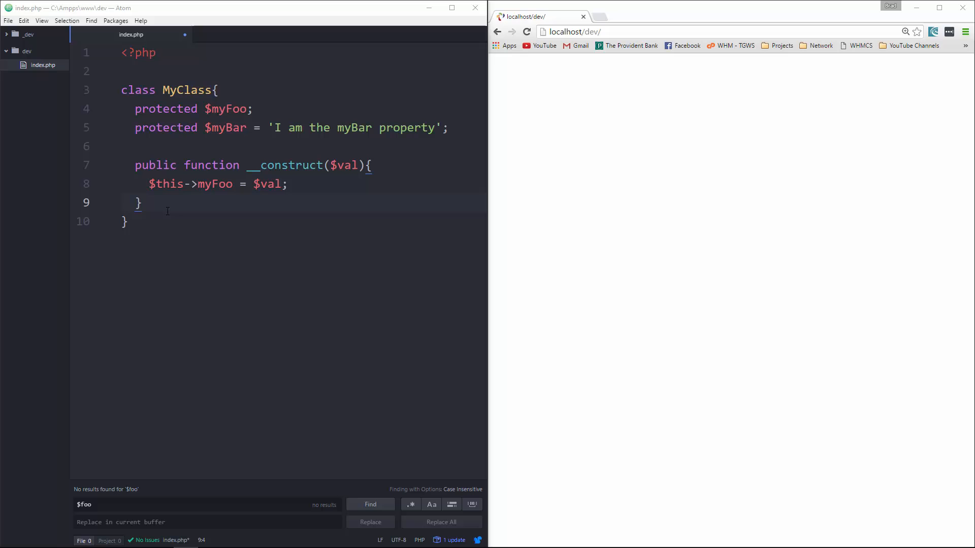
- Add public function returnProp($propName) with an if(!empty($this.$propName)) block
text(public functi)
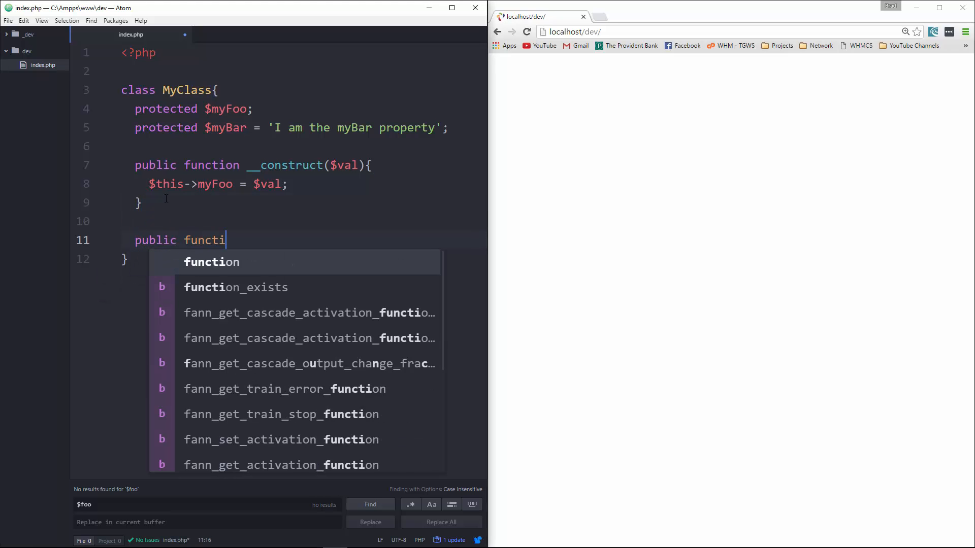
text(on retur)
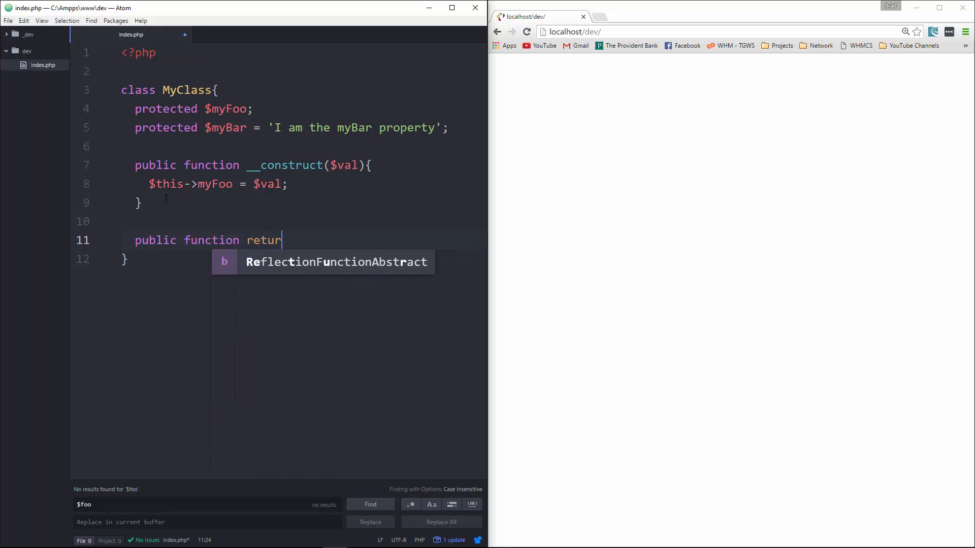
text(nProp)
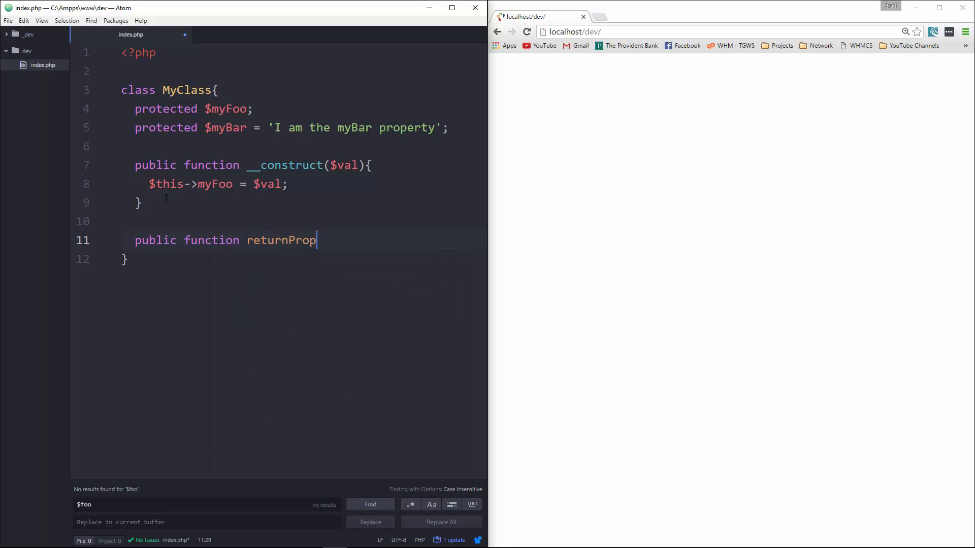
text((){)
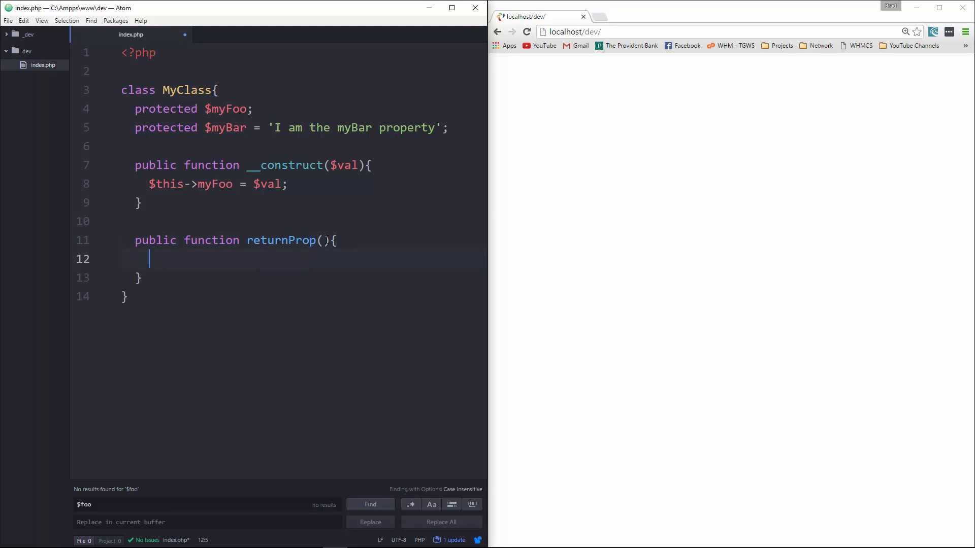
text($prop)
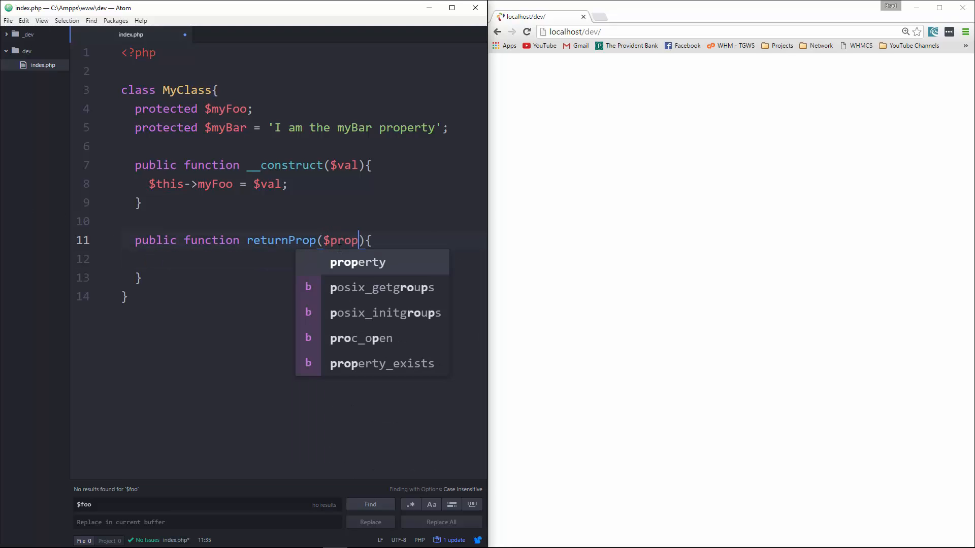
text(Name)
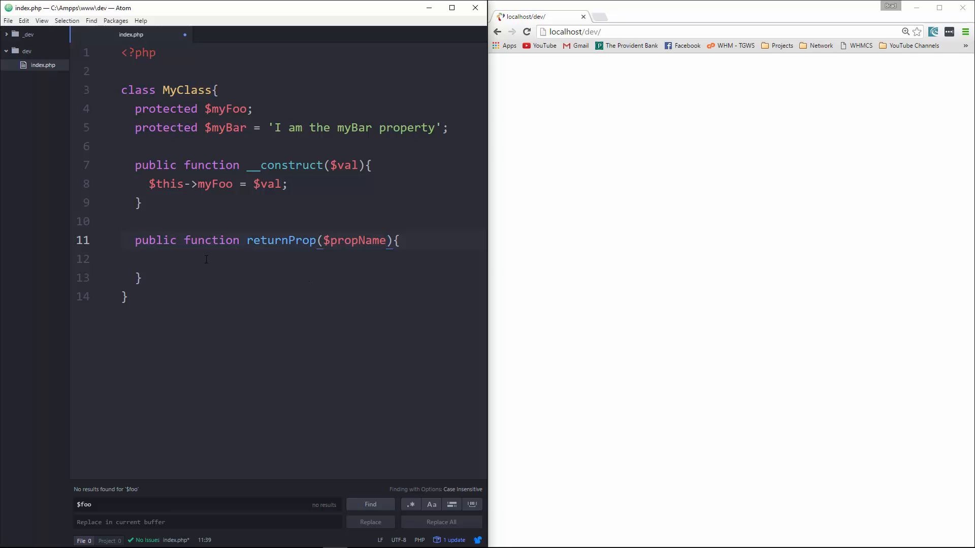
text(if())
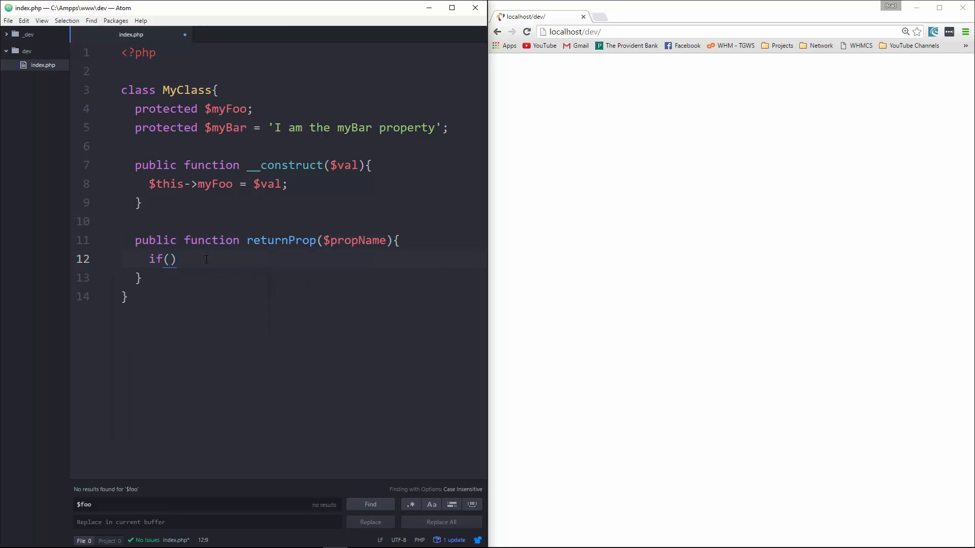
text({)
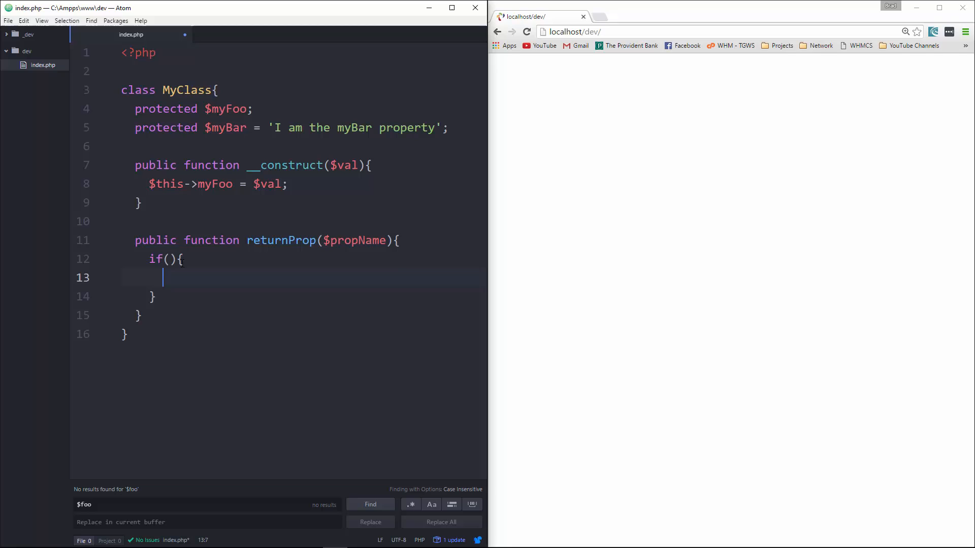
text(!empty()
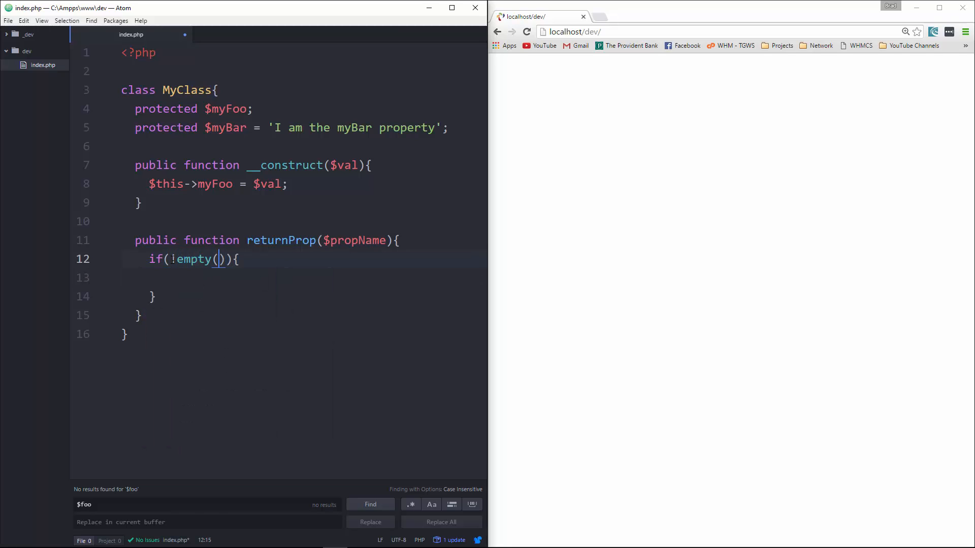
text($this.)
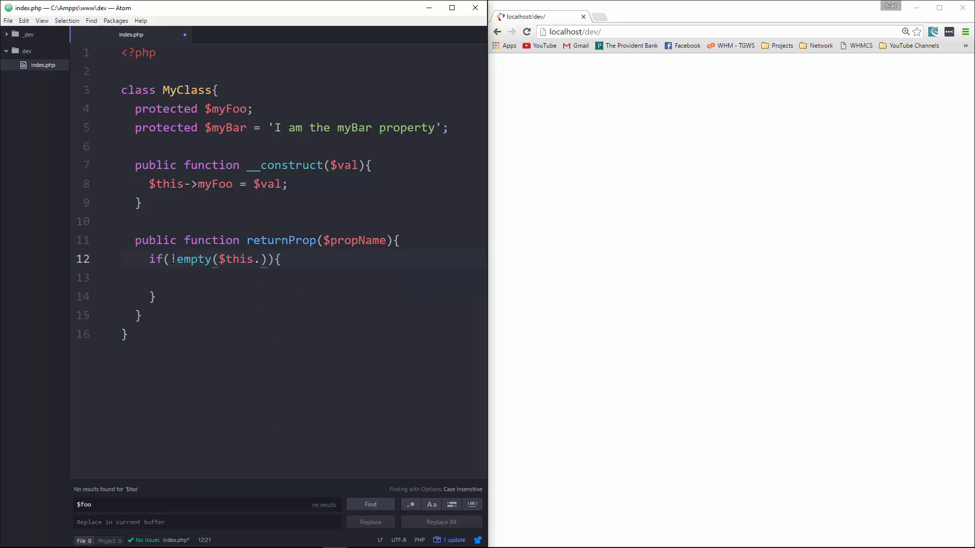
text(propName)
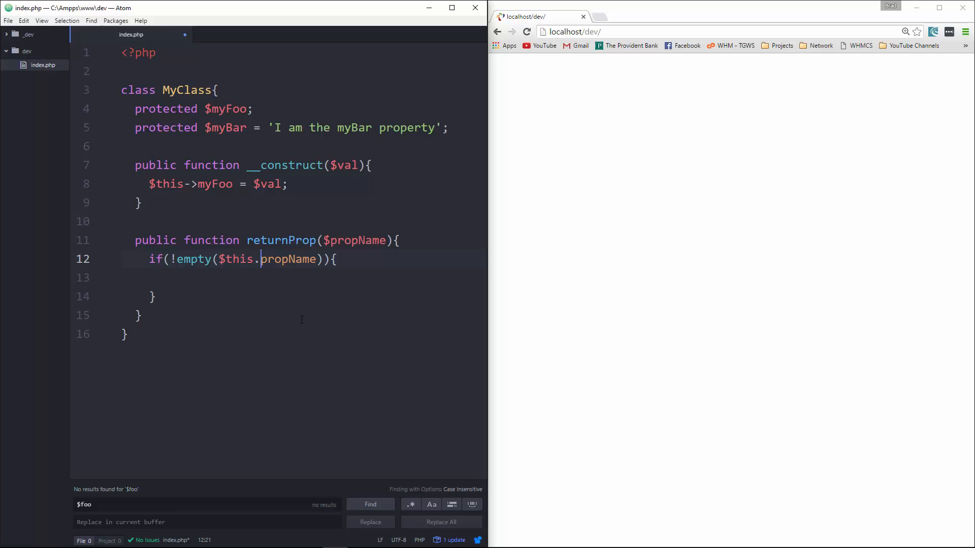
- Return $this->$propName in the if, else return 'Property Not Found<br>'
key(enter)
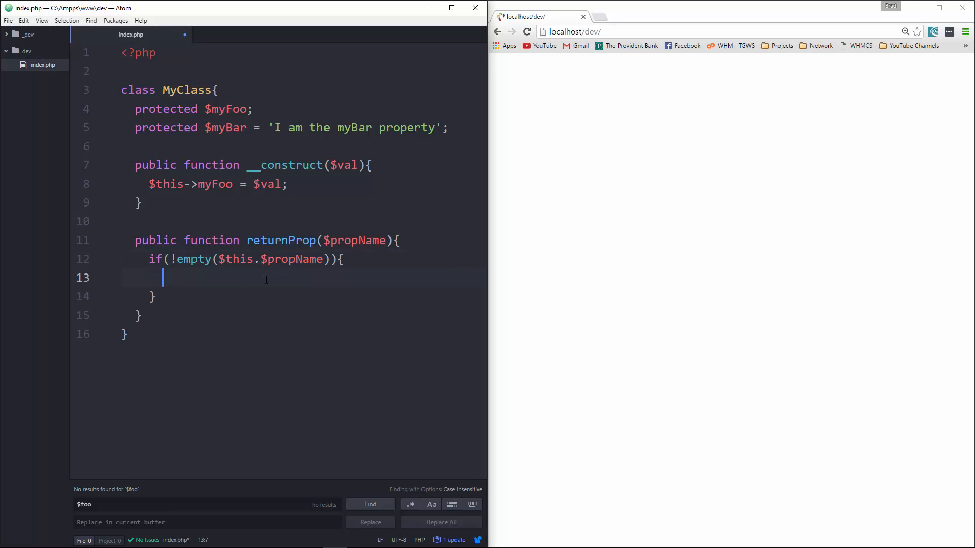
text(returt)
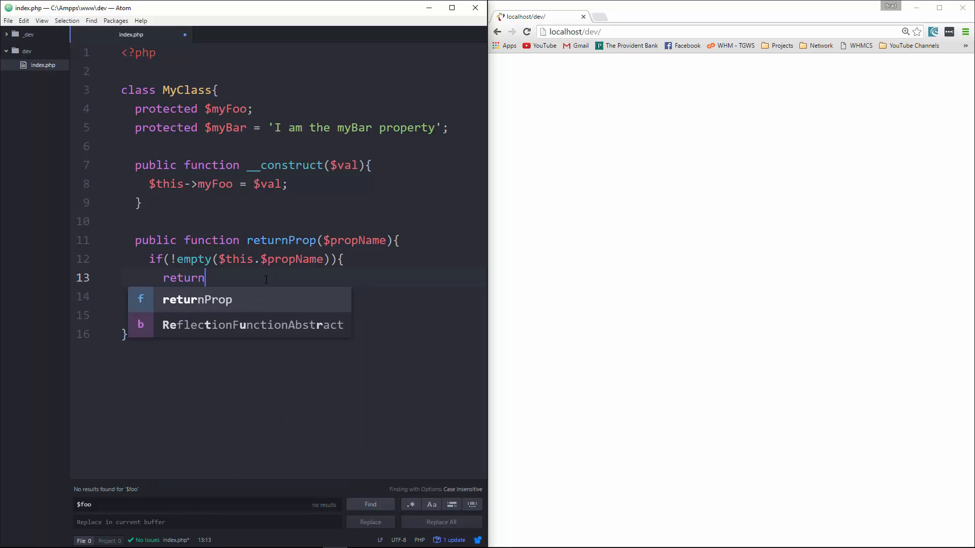
text($t)
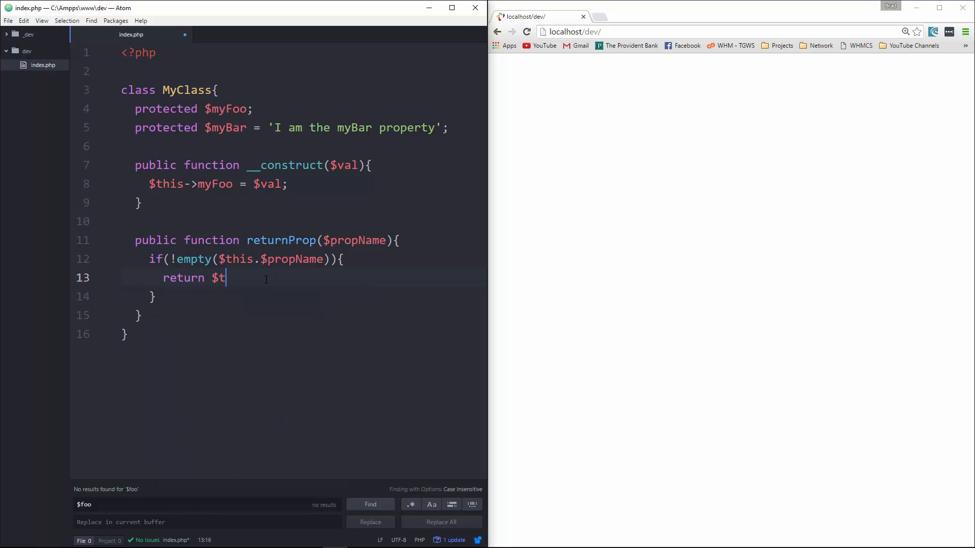
text(his->)
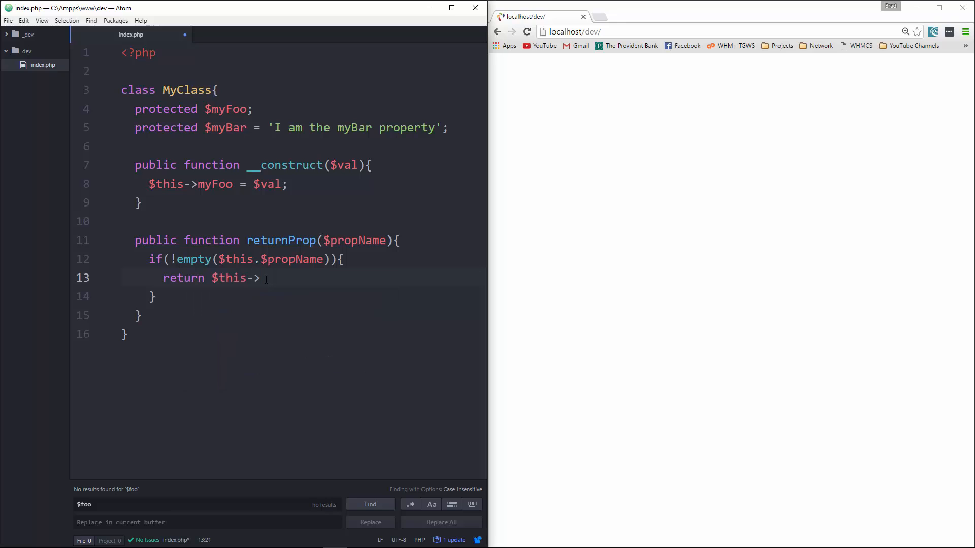
text($propName;)
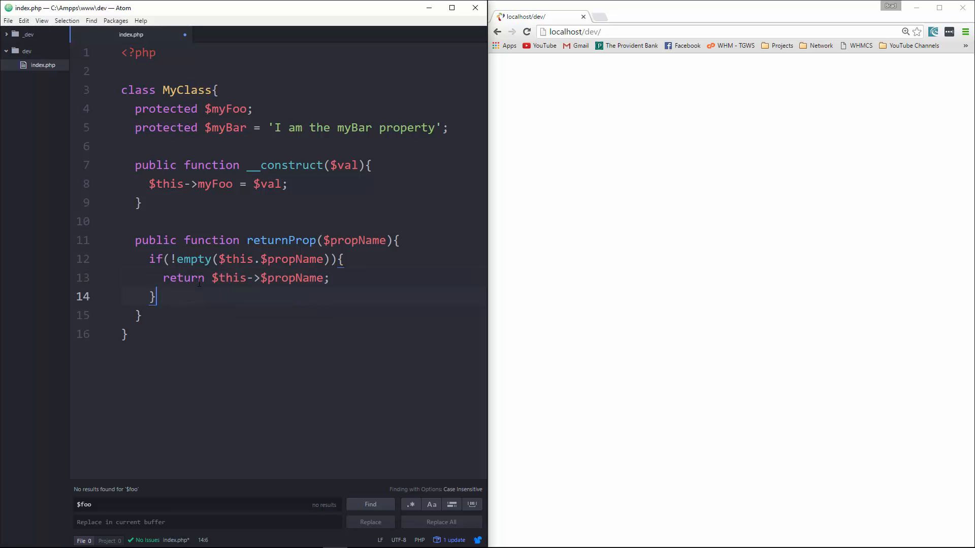
text(else {})
text(return)
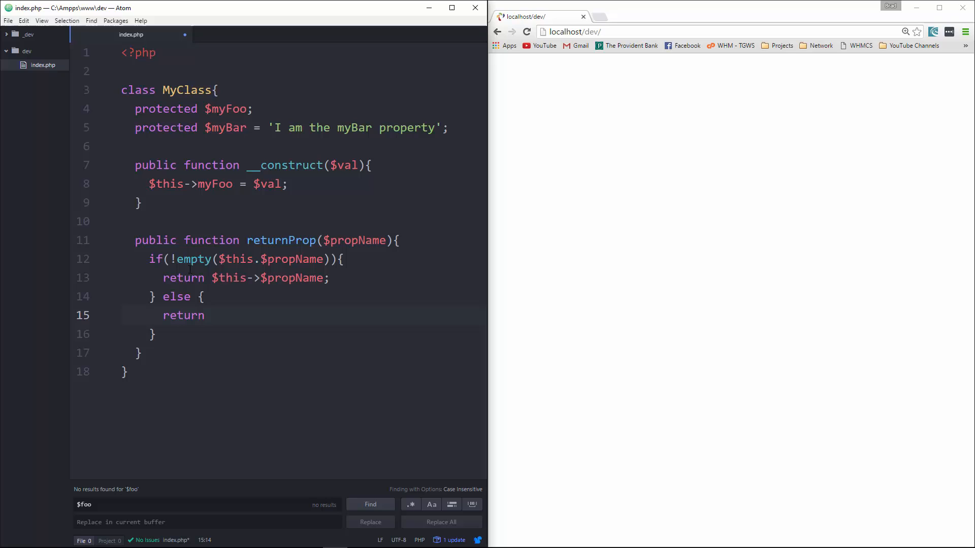
text('';)
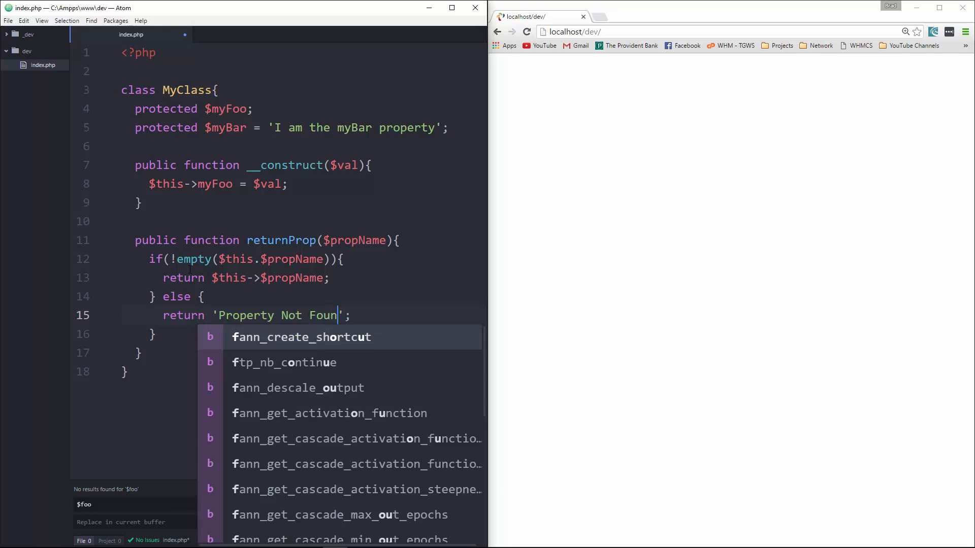
text(d<br)
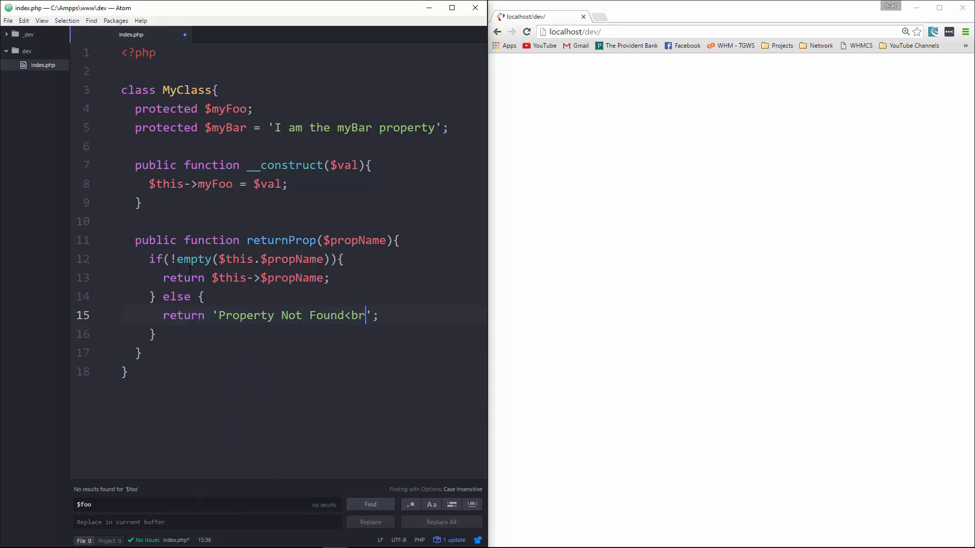
text(>)
click(288, 128)
text(<br>)
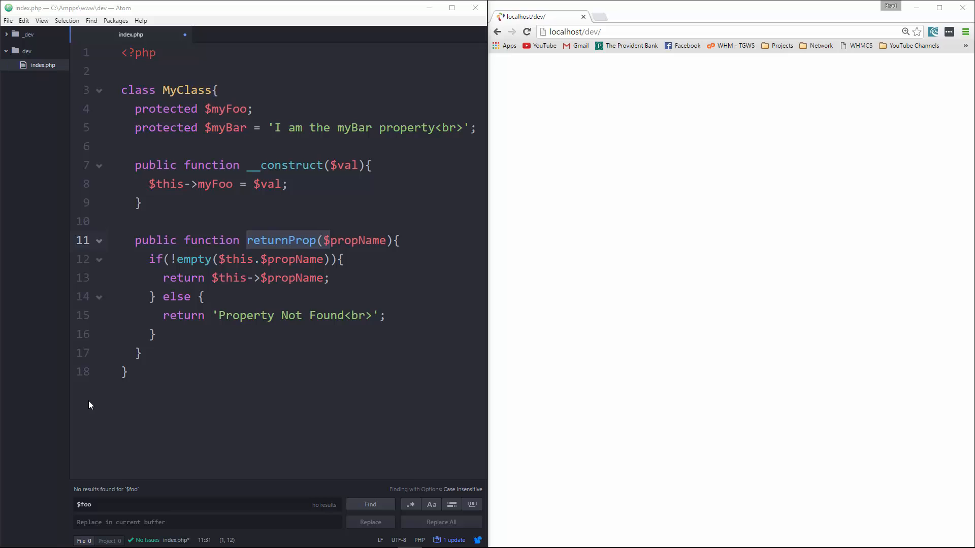
click(158, 334)
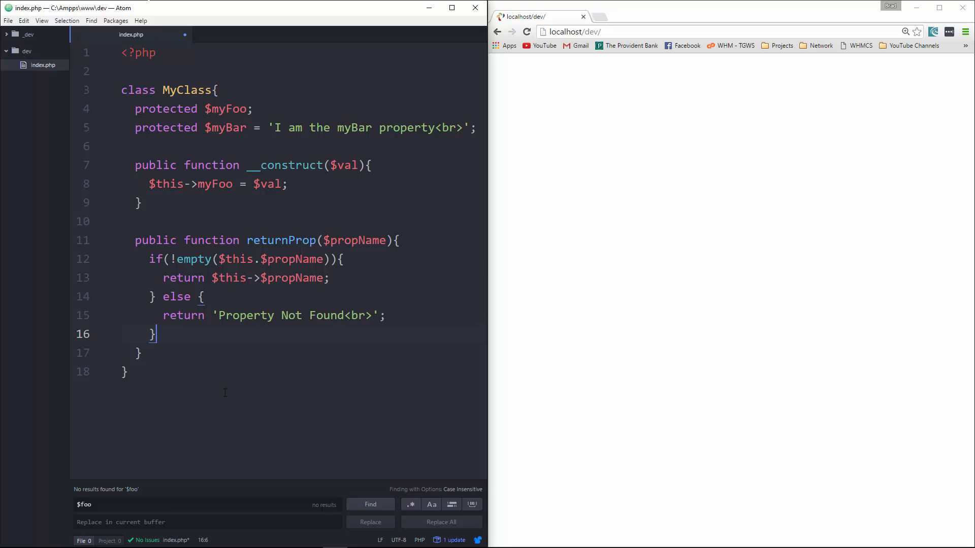
- Declare class MyClassExtension extends MyClass below the first class
key(enter)
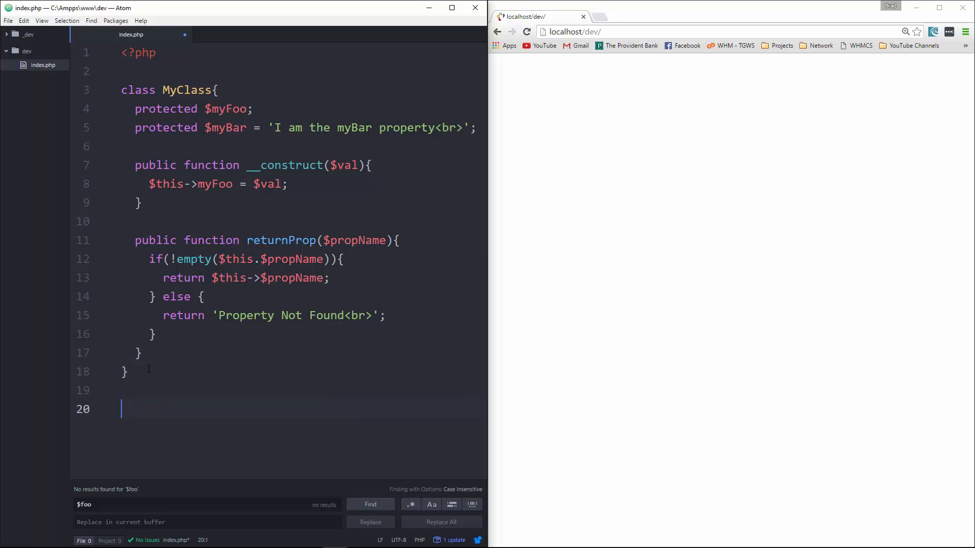
text(class)
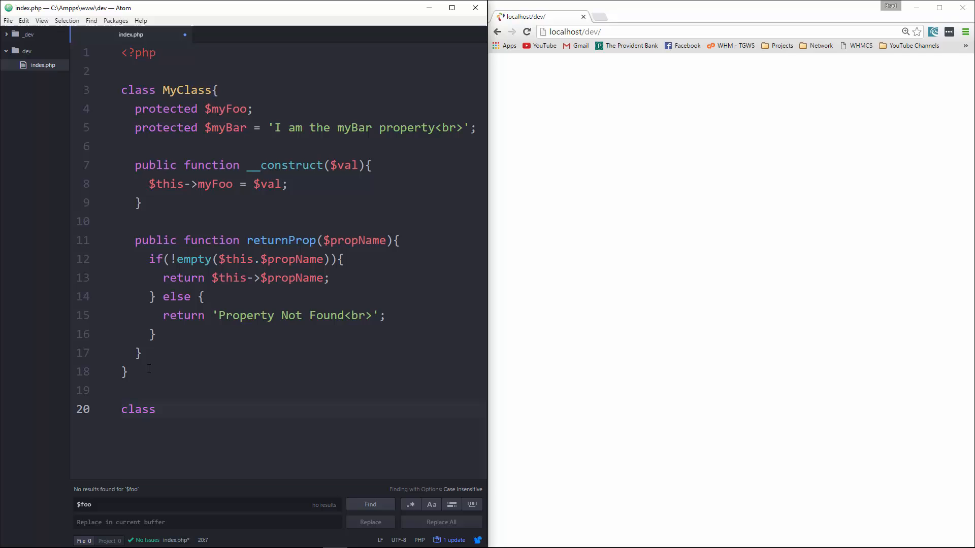
text(MyClass)
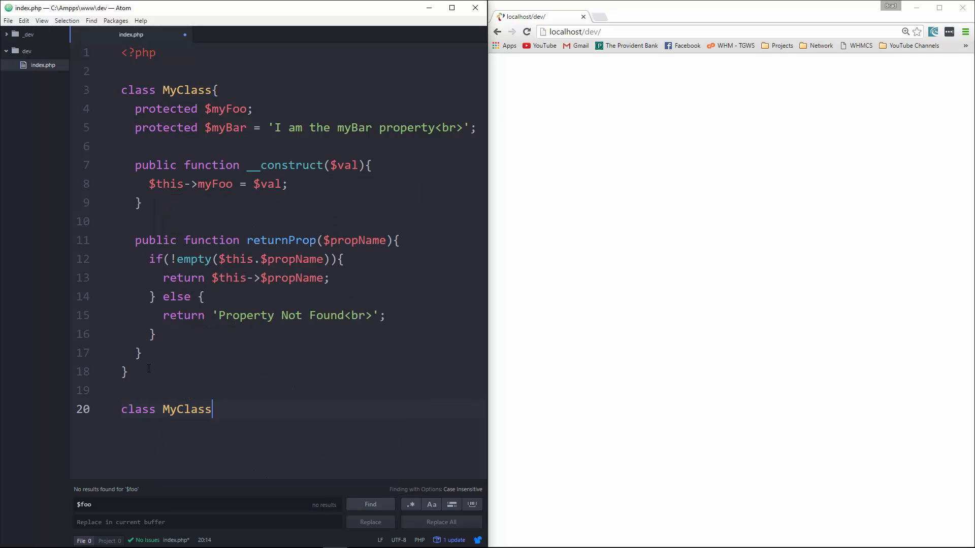
text(Extension)
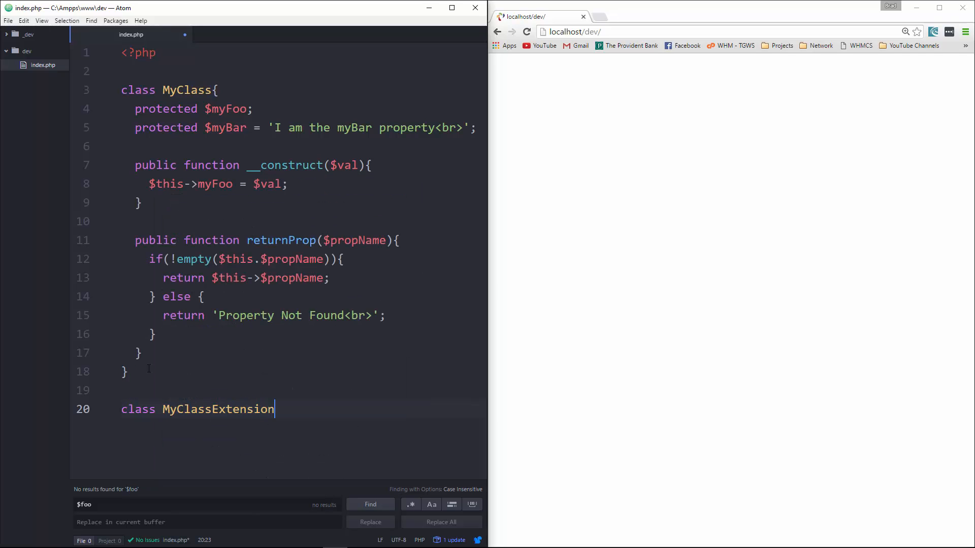
text(extends)
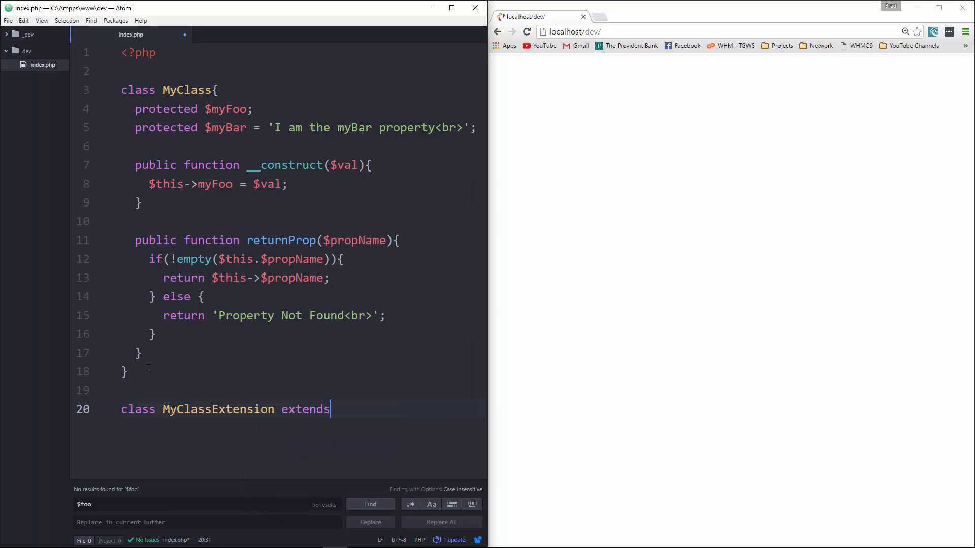
text(MyC)
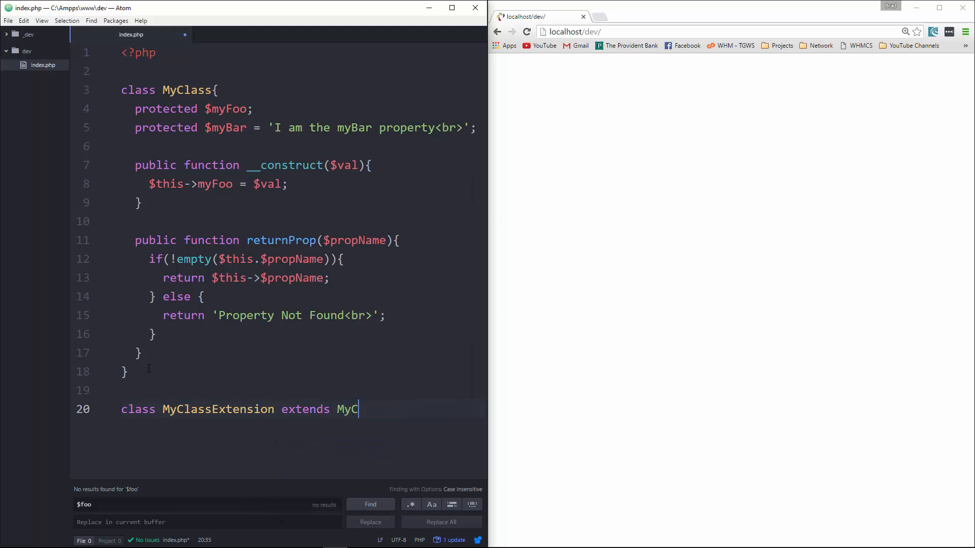
text(lass{})
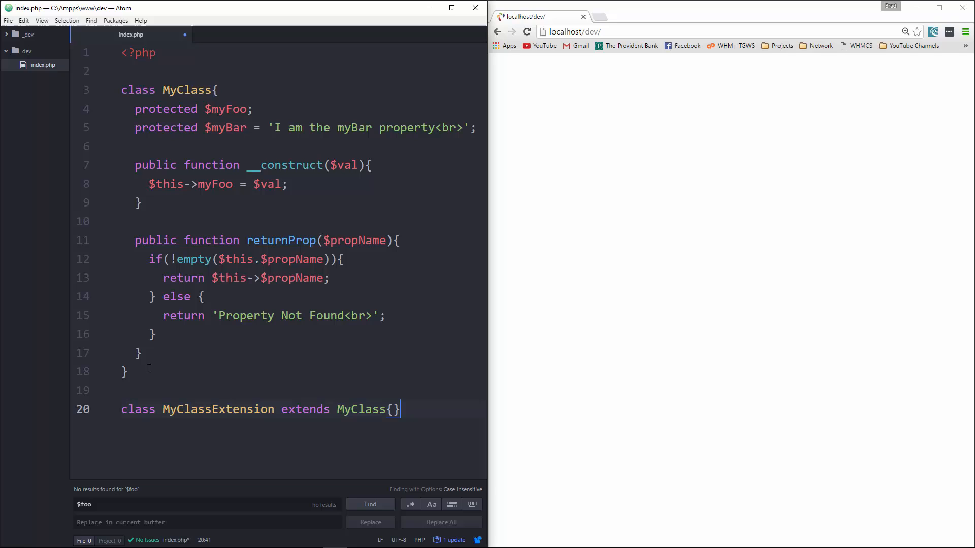
- Override protected $myBar with 'I am an extended object' in MyClassExtension
text(protected)
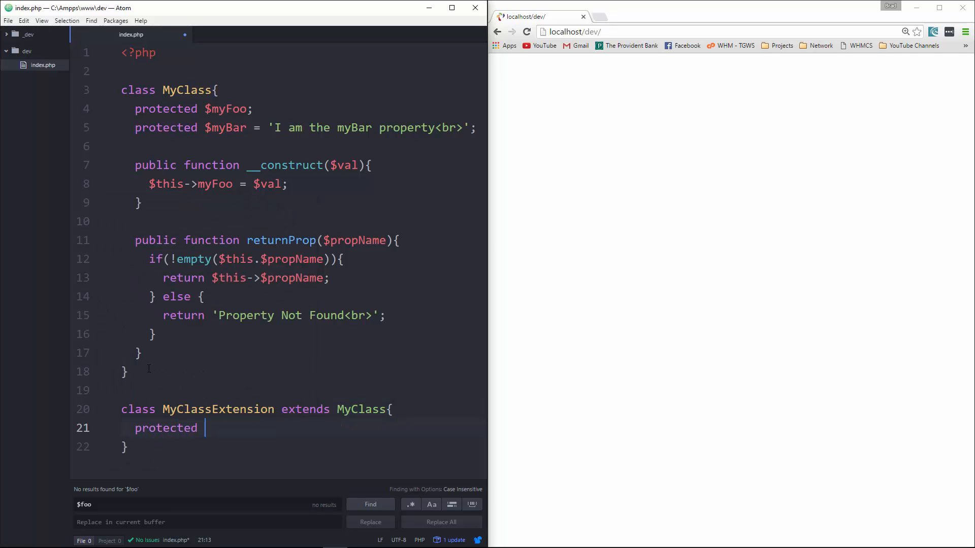
text($myBar = '';)
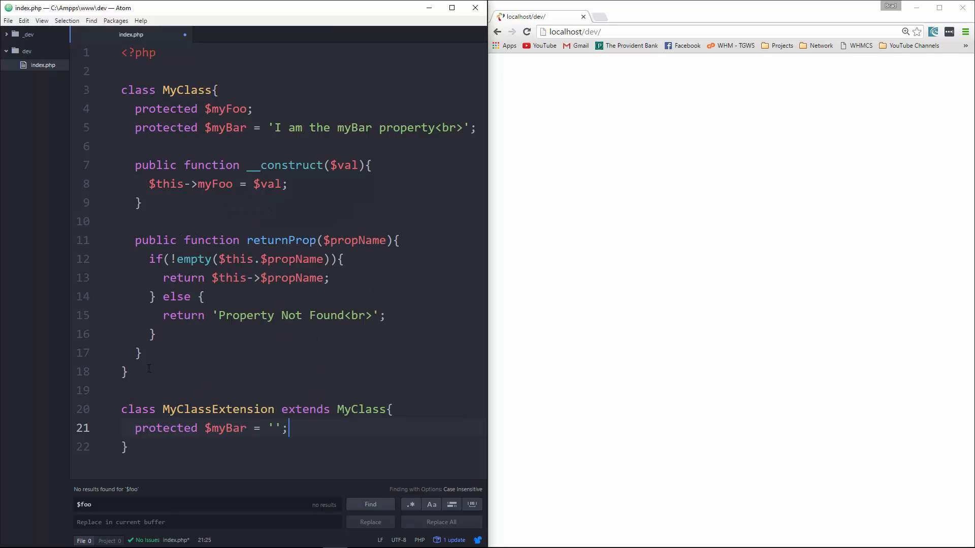
text(I am)
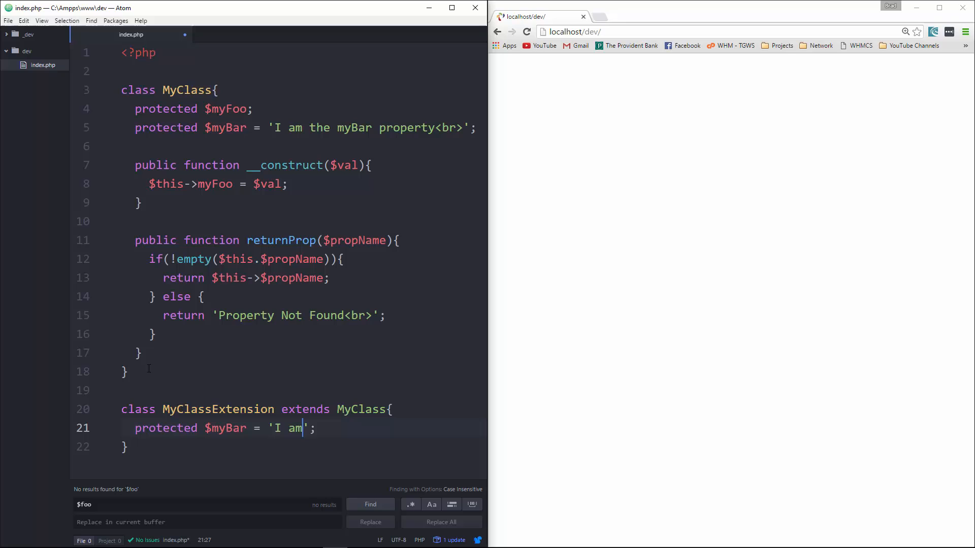
text(an)
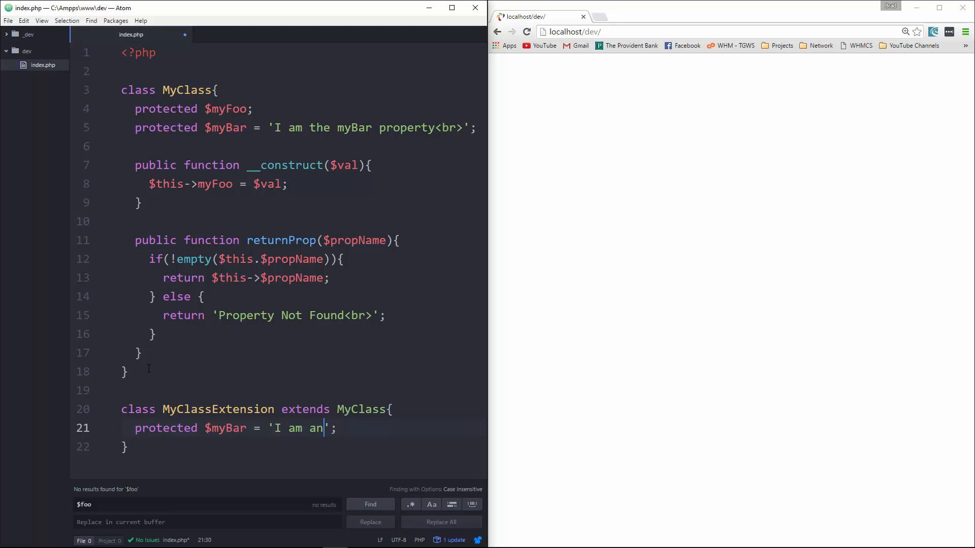
text(extended)
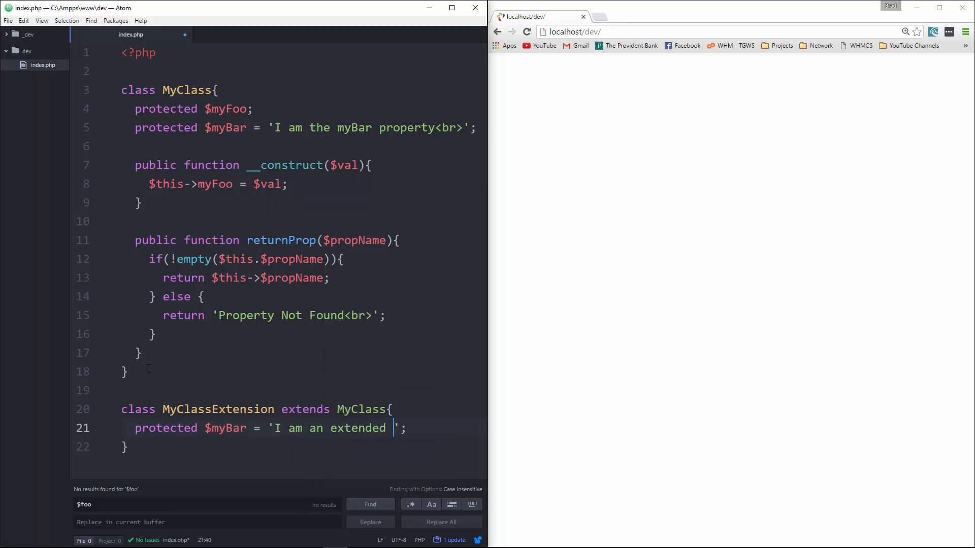
text(object)
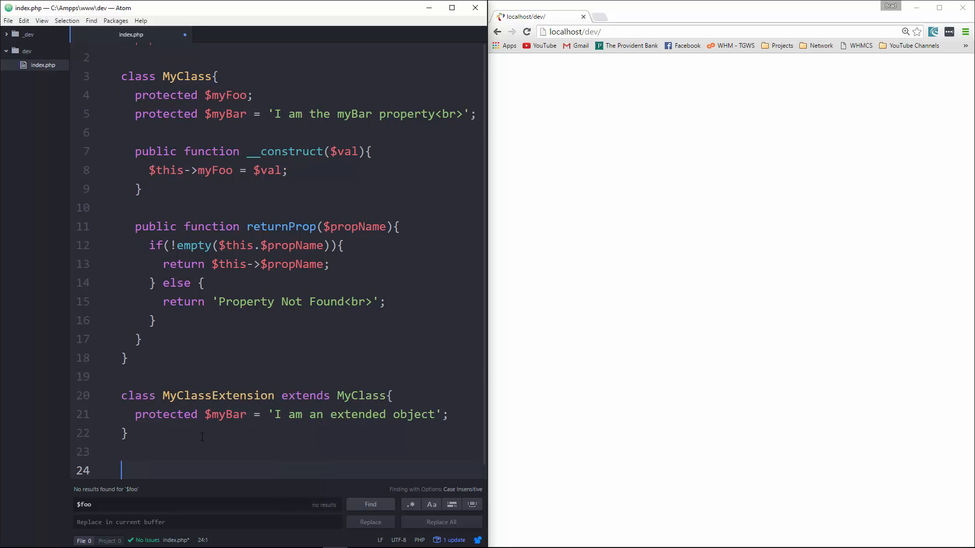
- Instantiate $object = new MyClassExtension('Extended') using the autocomplete suggestion
text(object =)
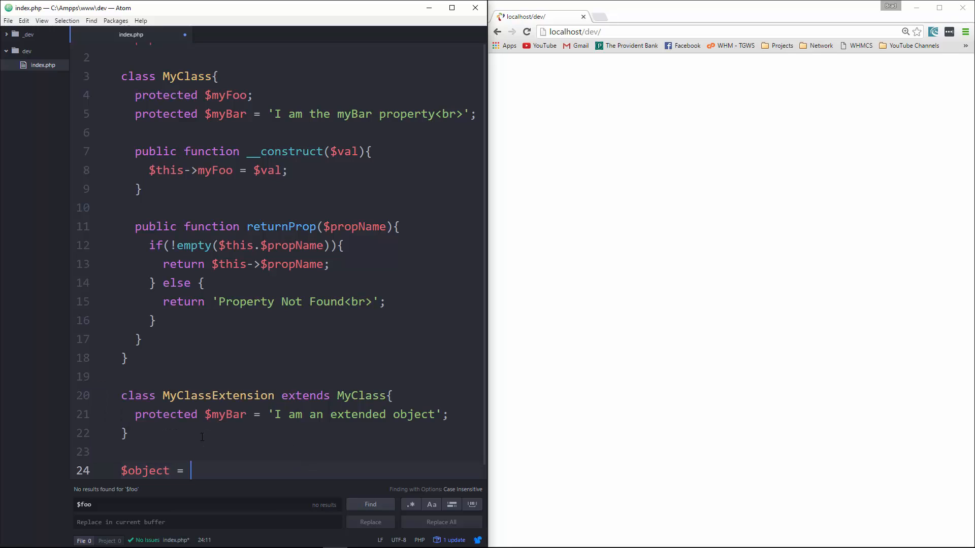
text(new M)
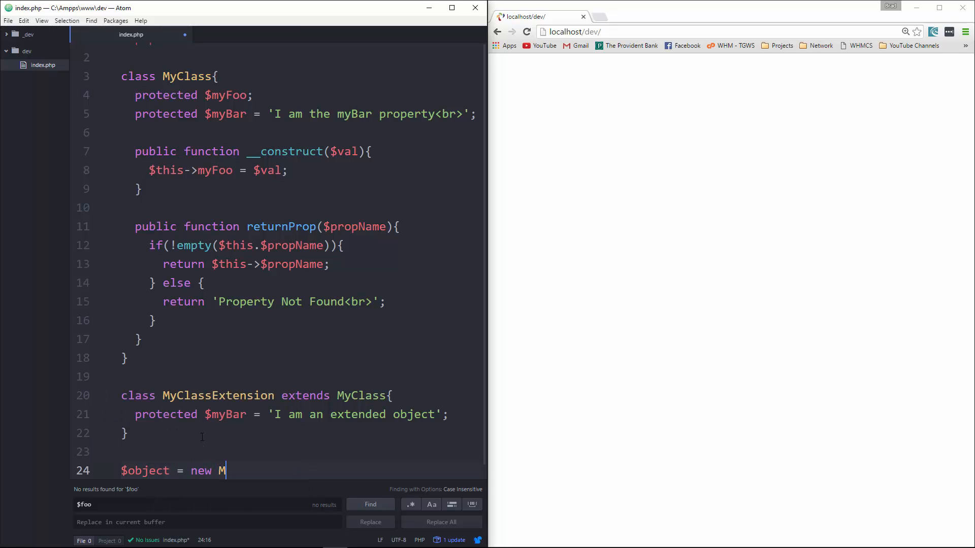
text(yClass)
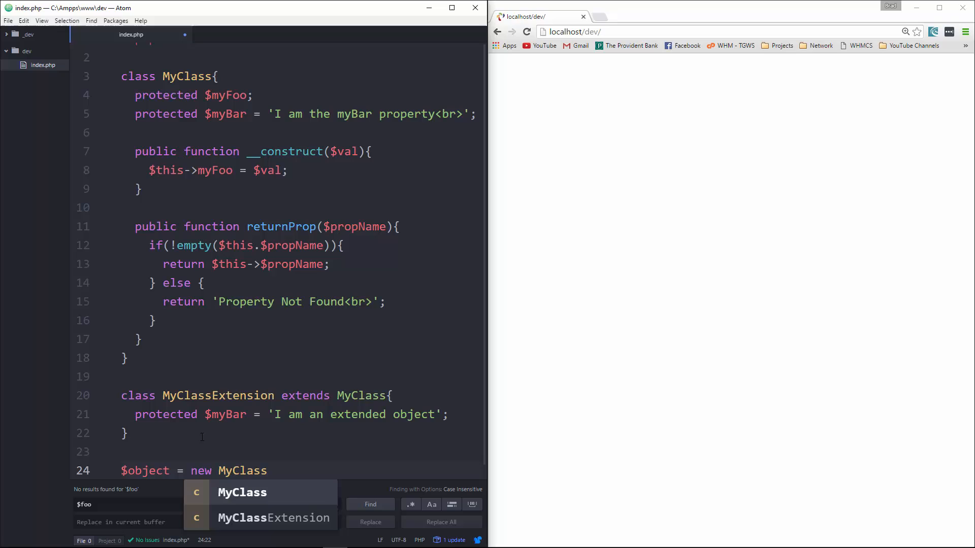
click(273, 518)
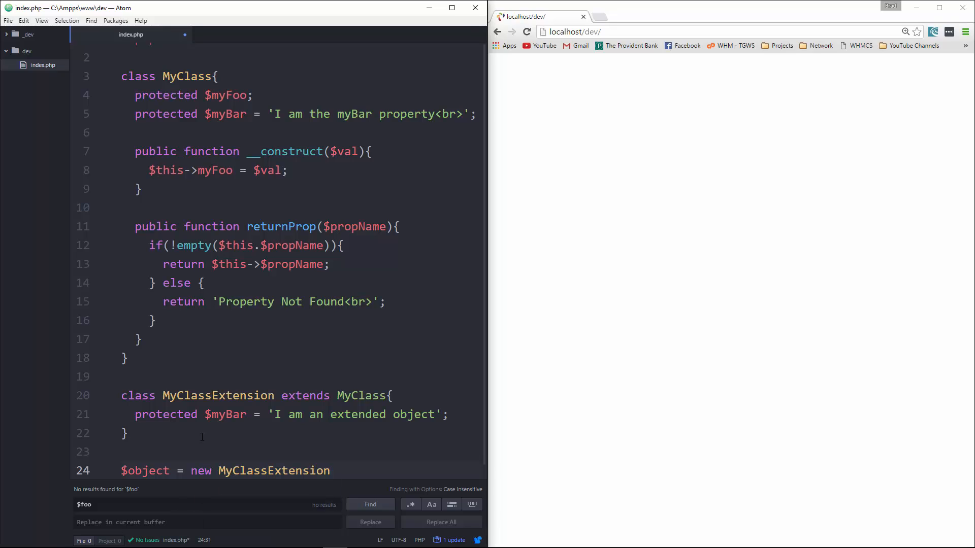
click(331, 470)
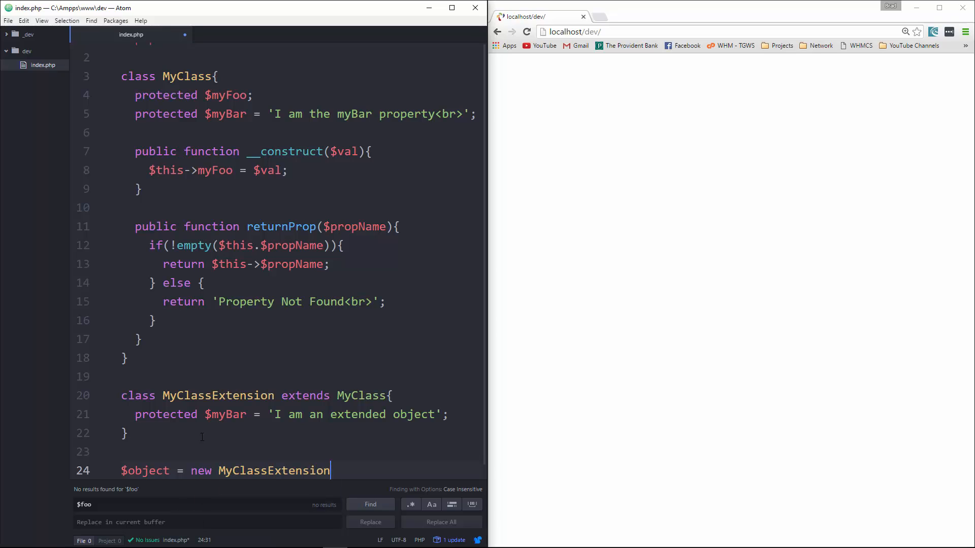
text(('');)
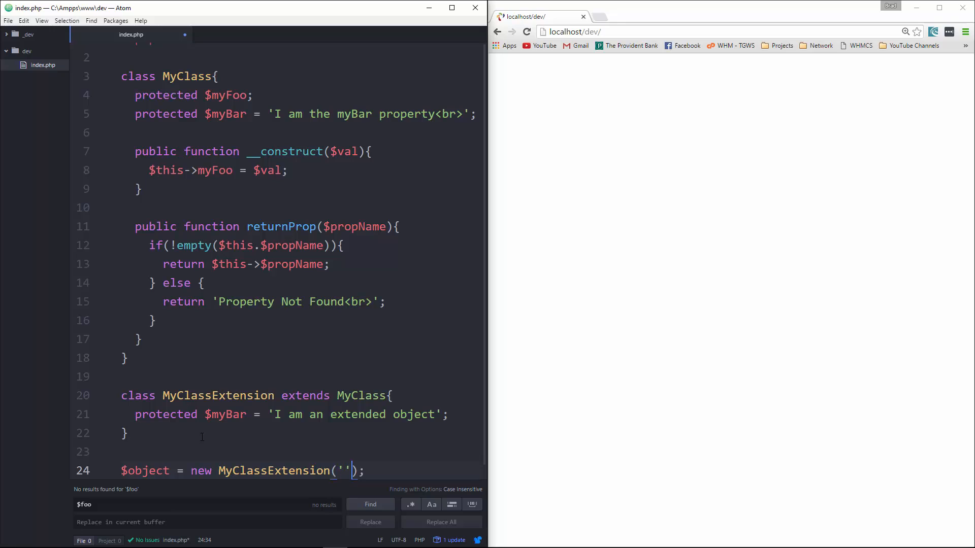
text(Extended)
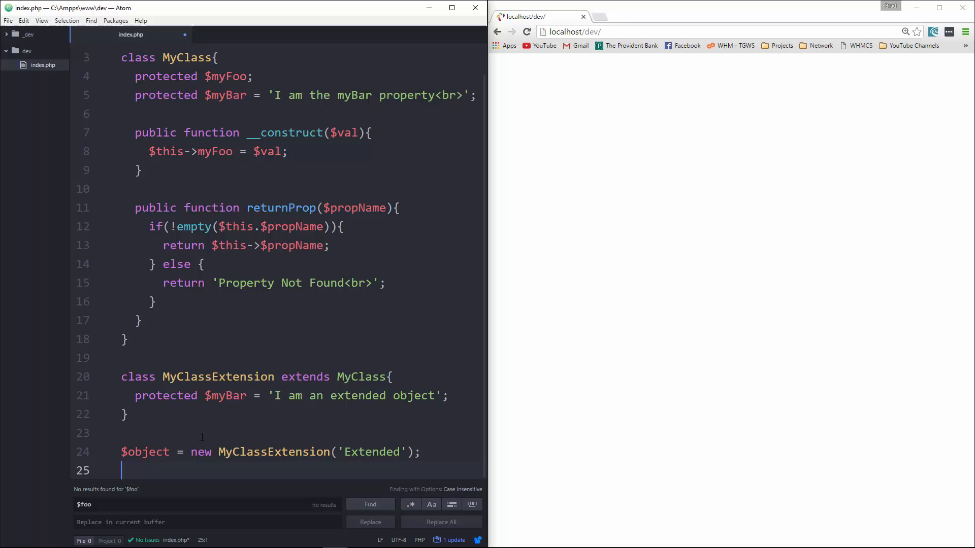
- Echo $object->returnProp('myFoo') and returnProp('myBar') and save
text(e)
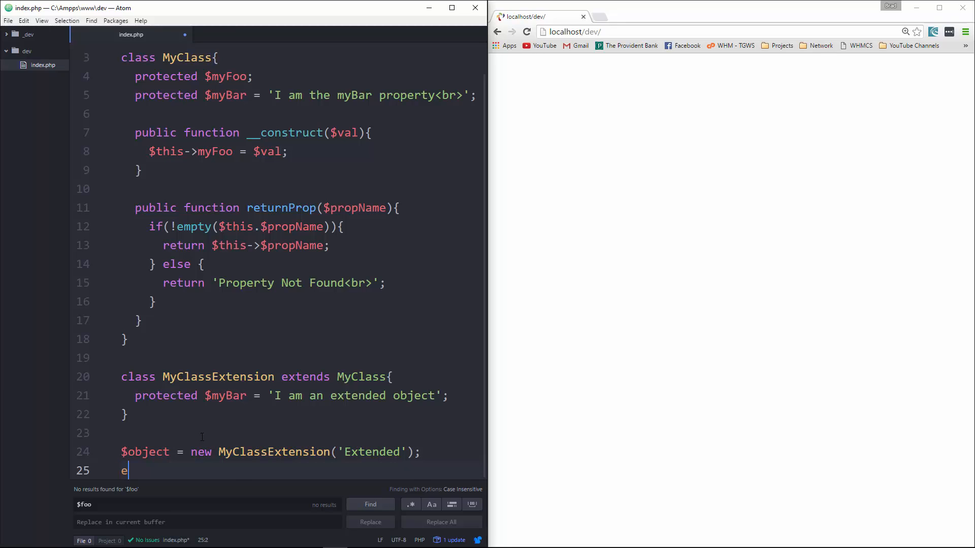
text(cho)
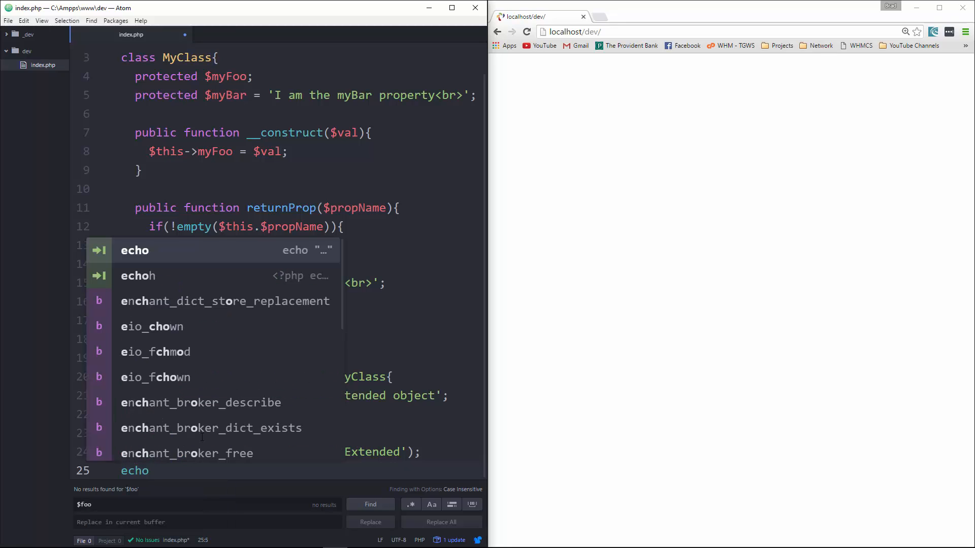
text($object)
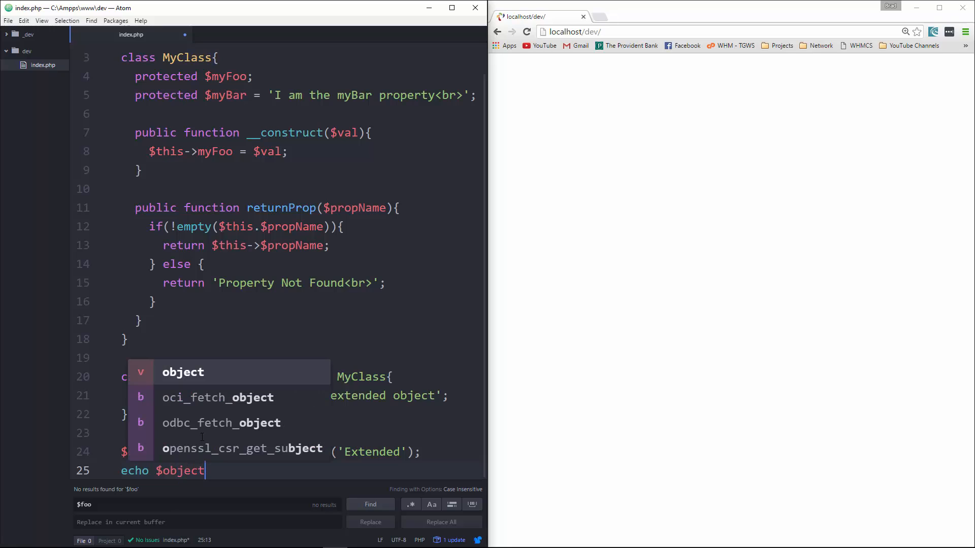
text(->returnProp();)
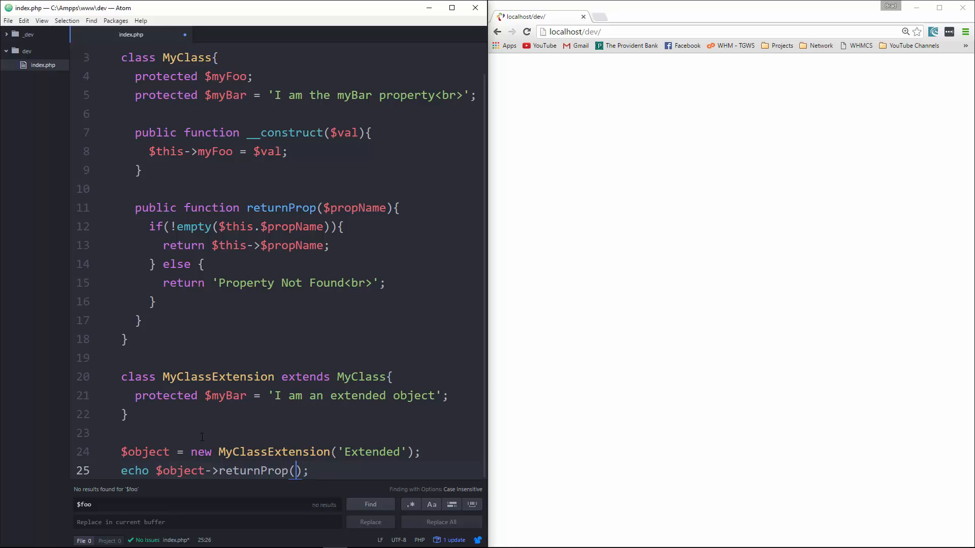
text('')
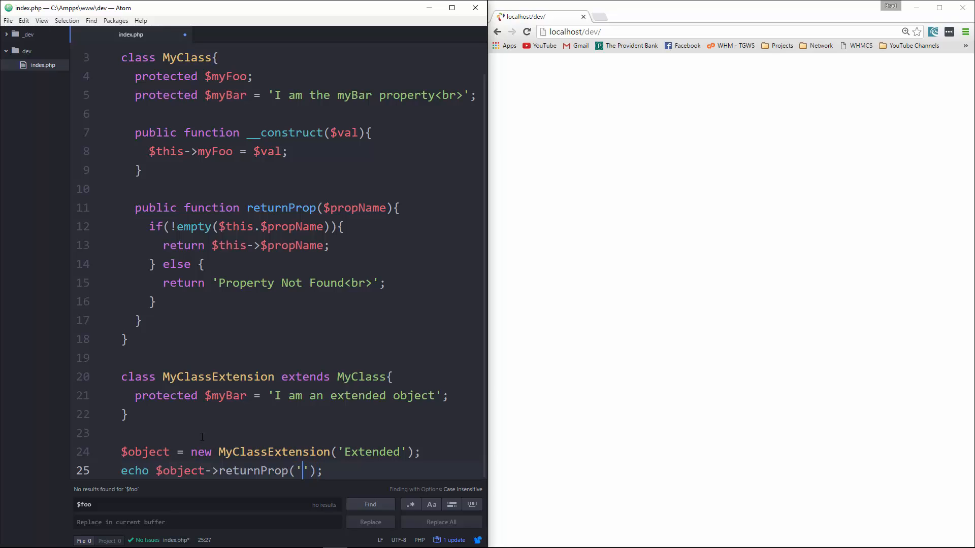
text(myFoo)
text(echo $object->returnProp('myBar');)
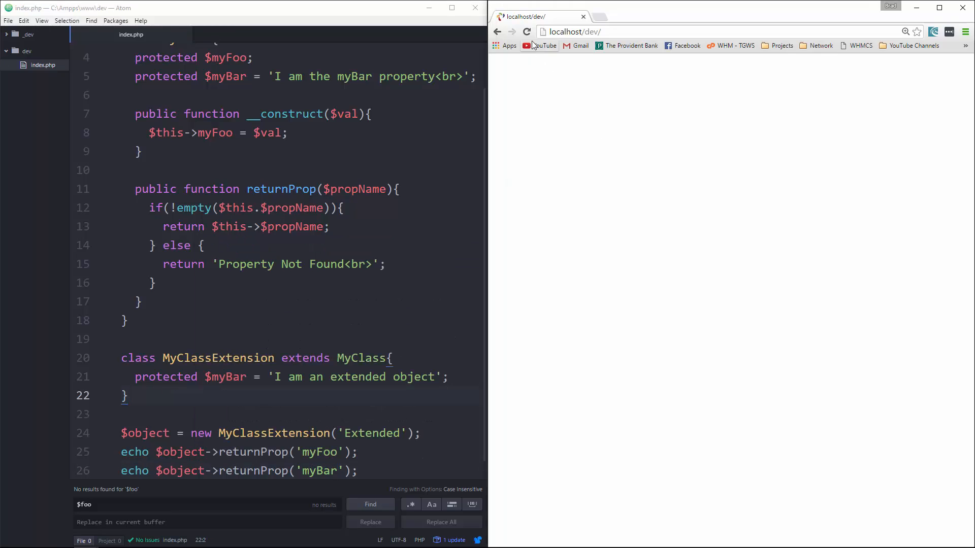
- Run the page, fix $this.$propName to $this->$propName in returnProp, and reload
click(526, 31)
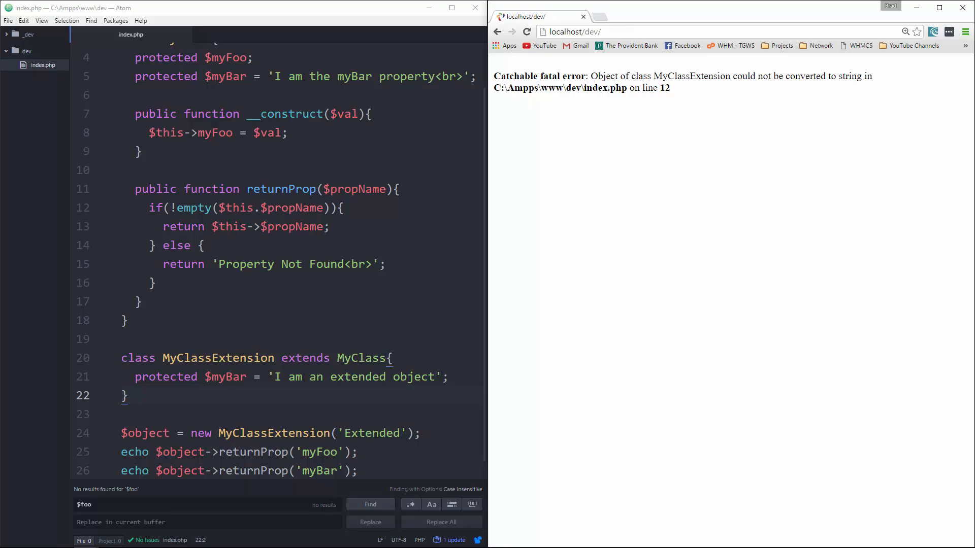
scroll(up, 3)
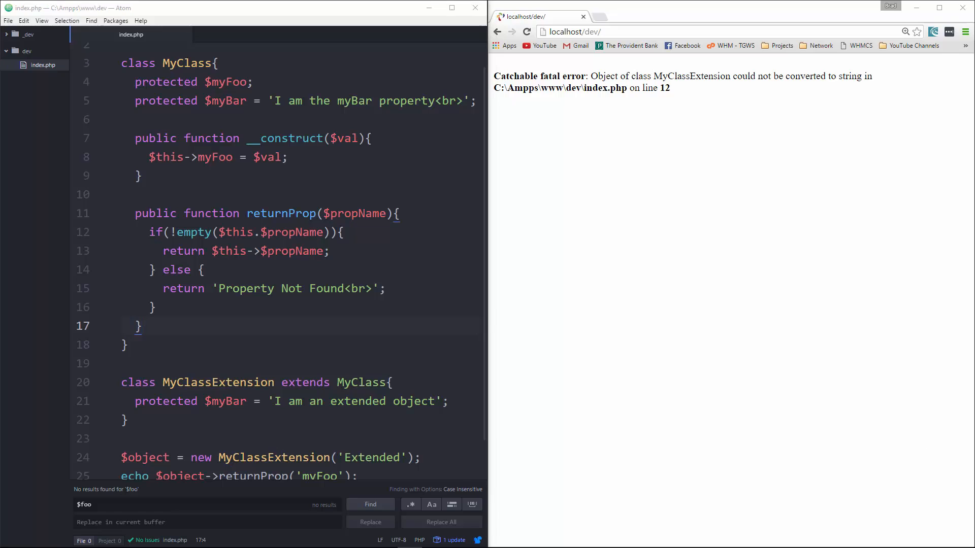
click(258, 232)
text(->)
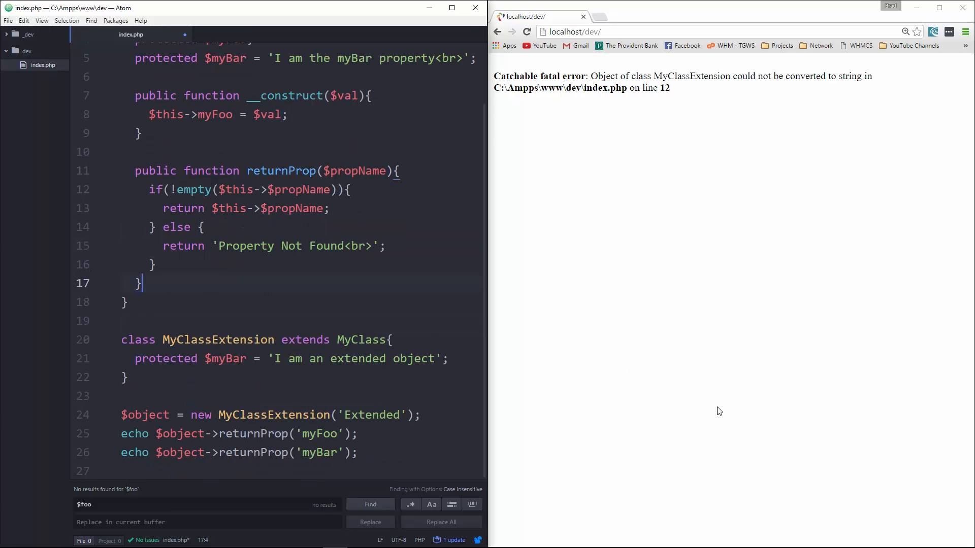
click(526, 31)
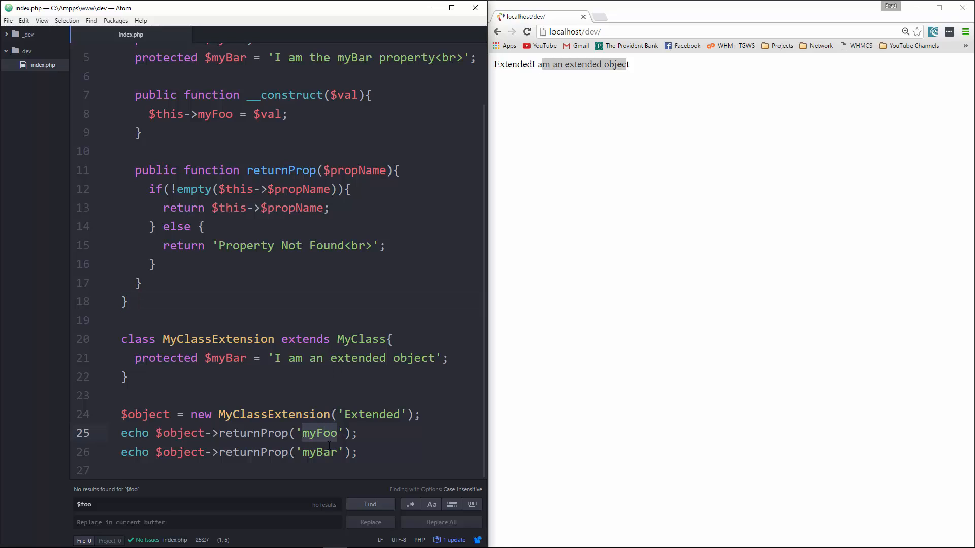
- Test nonexistent names myFoo2/myBar2 to see 'Property Not Found', then revert
text(2)
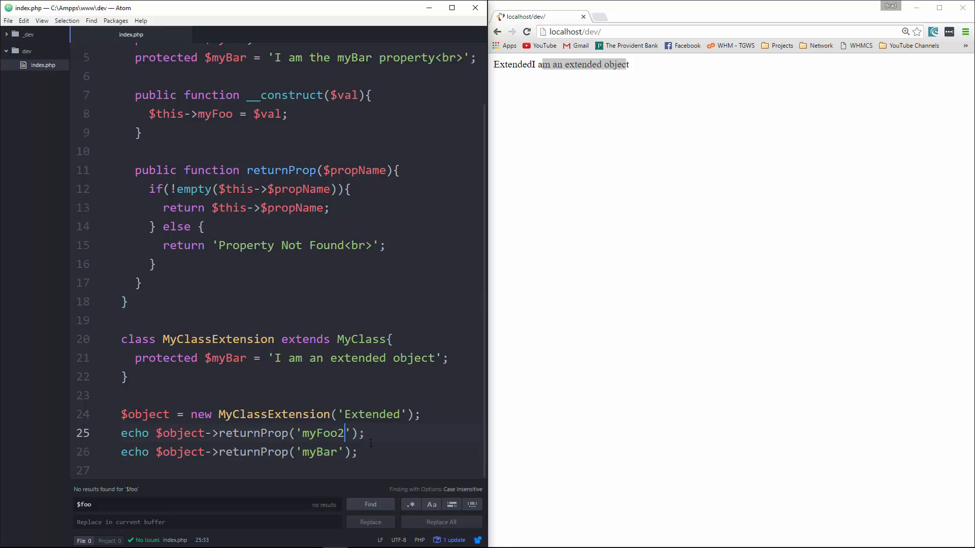
click(526, 31)
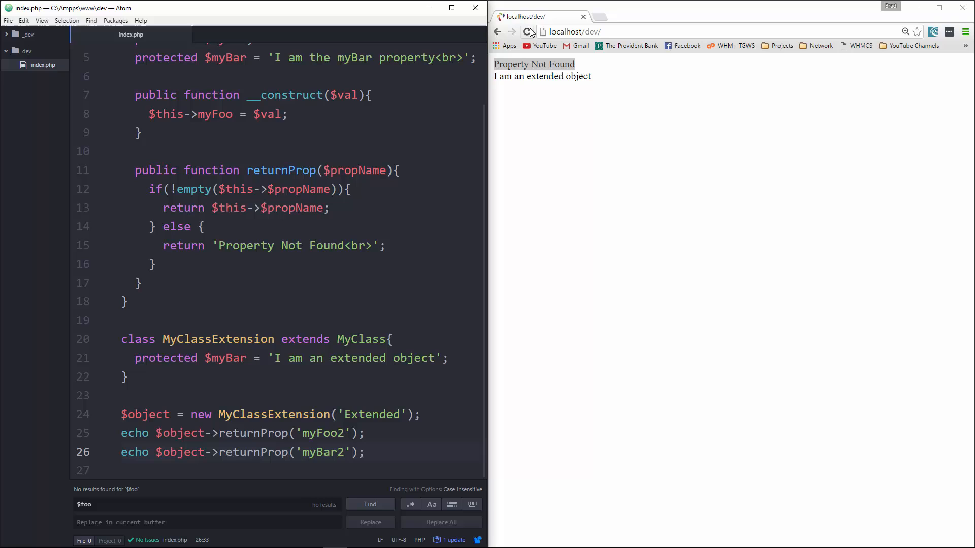
click(526, 31)
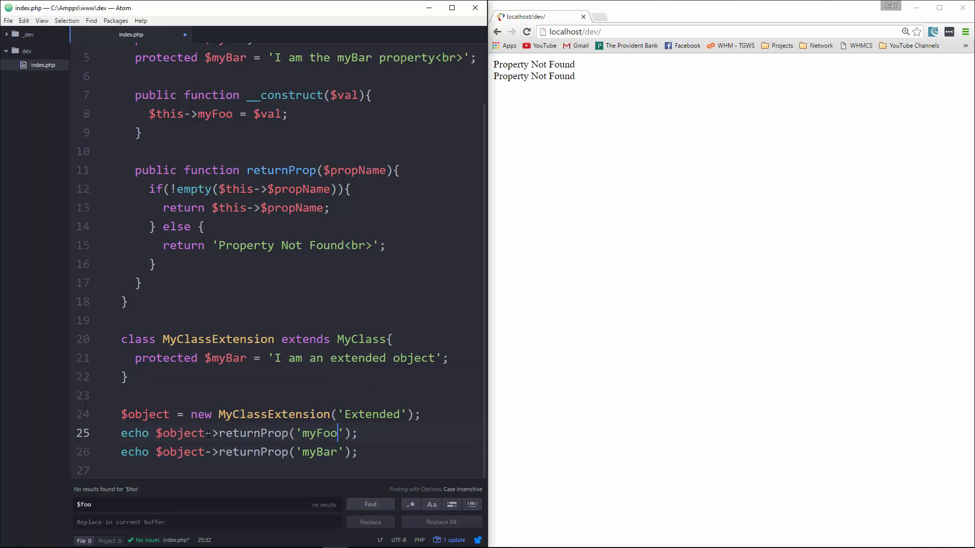
key(Enter)
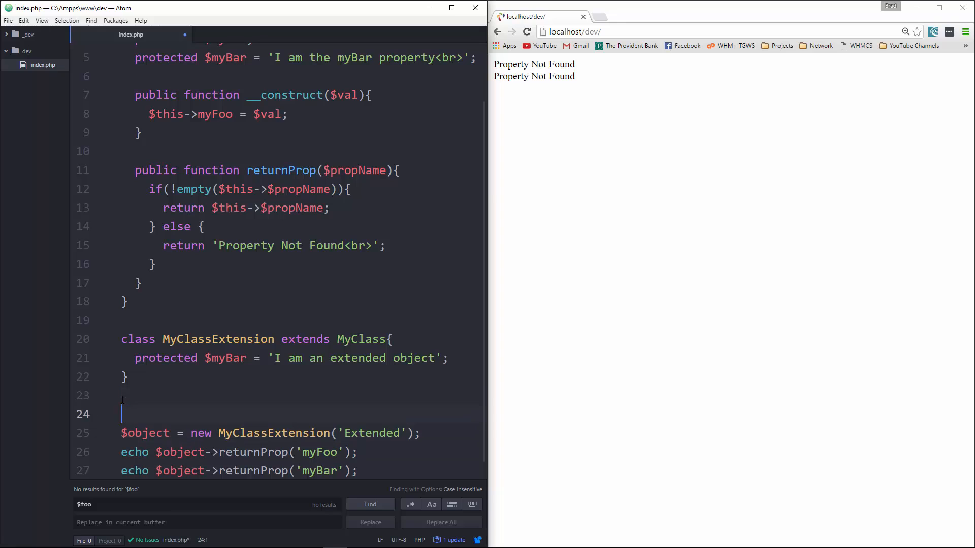
- Comment out the MyClassExtension test and assign $object a new class extends MyClass block
text(/*)
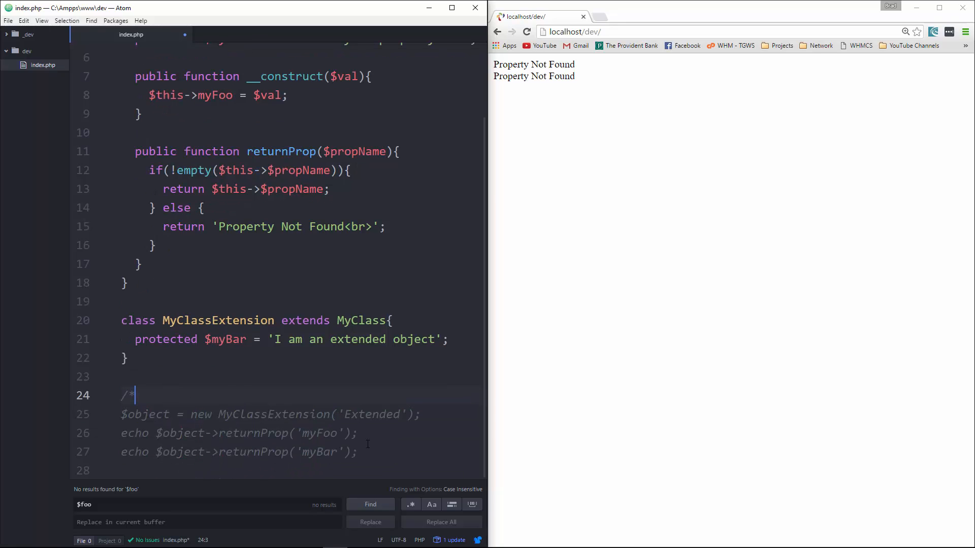
text(*/)
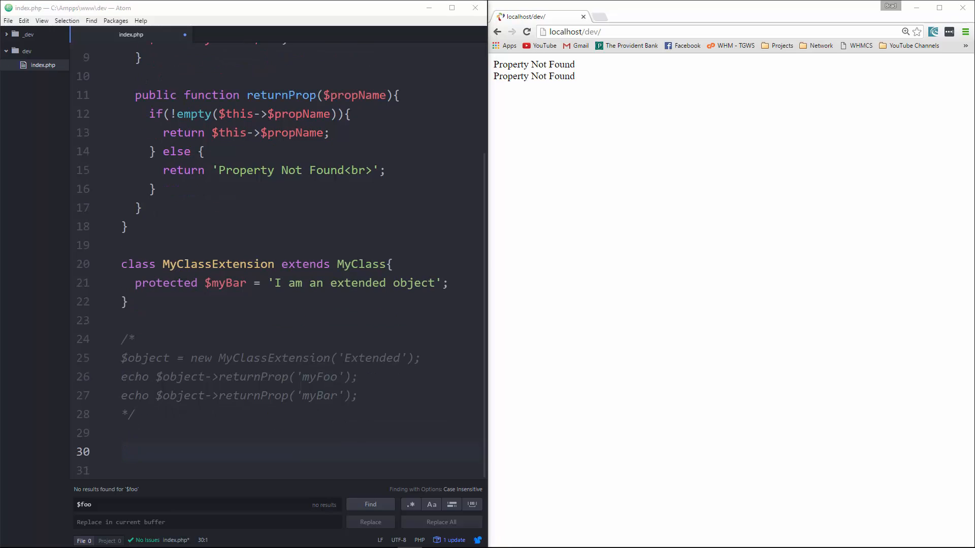
click(141, 451)
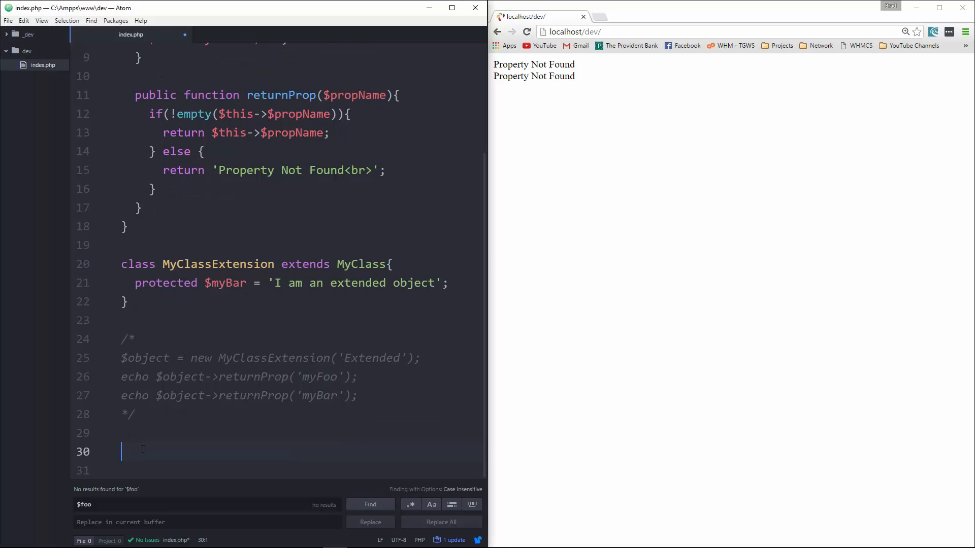
text($object =)
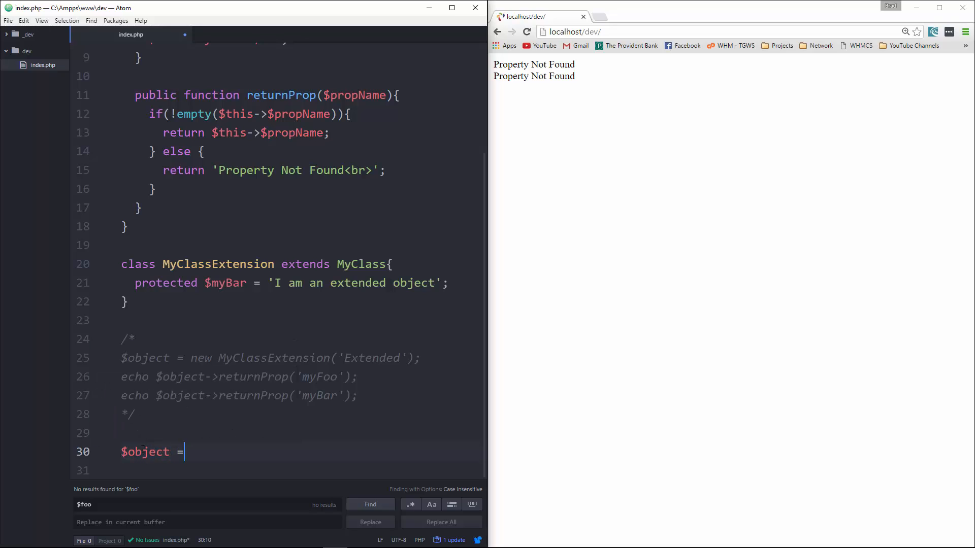
text(new)
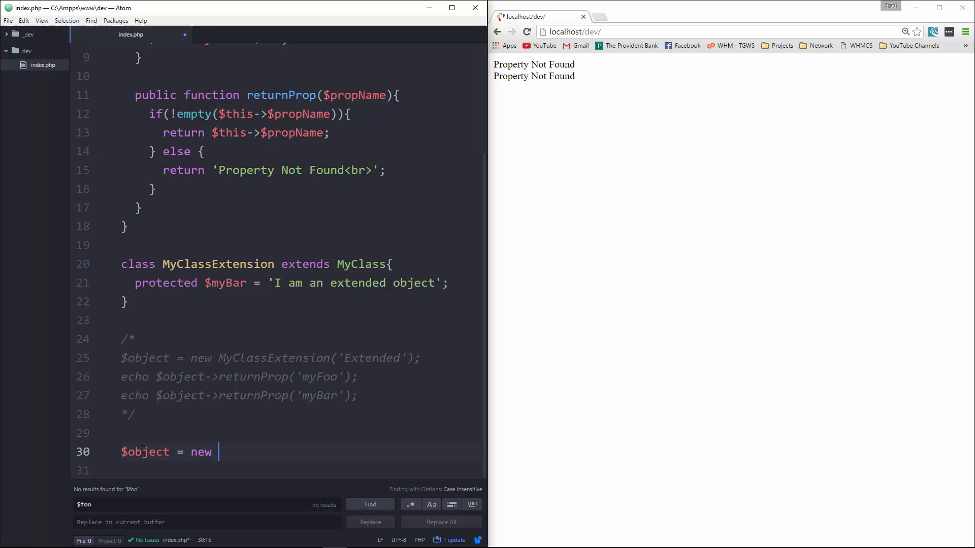
text(class()
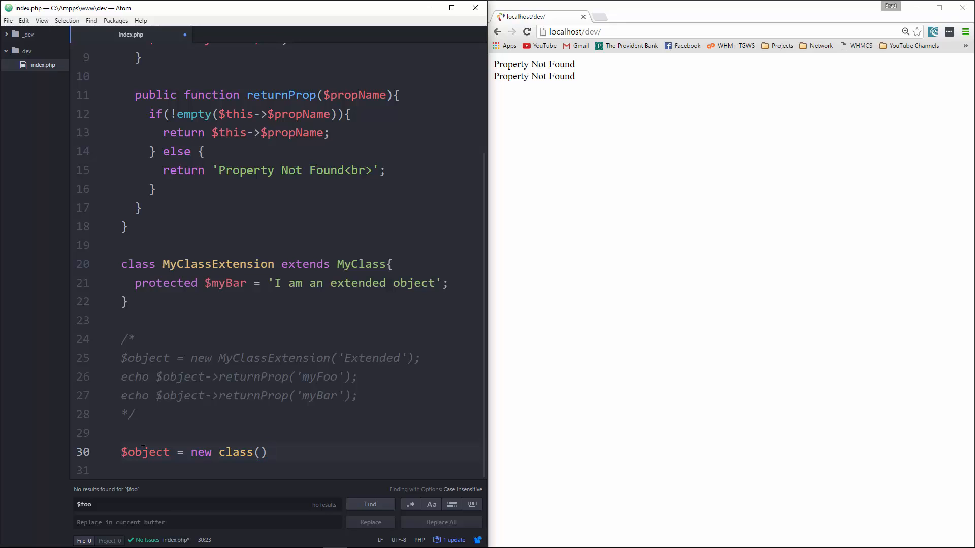
text(extends)
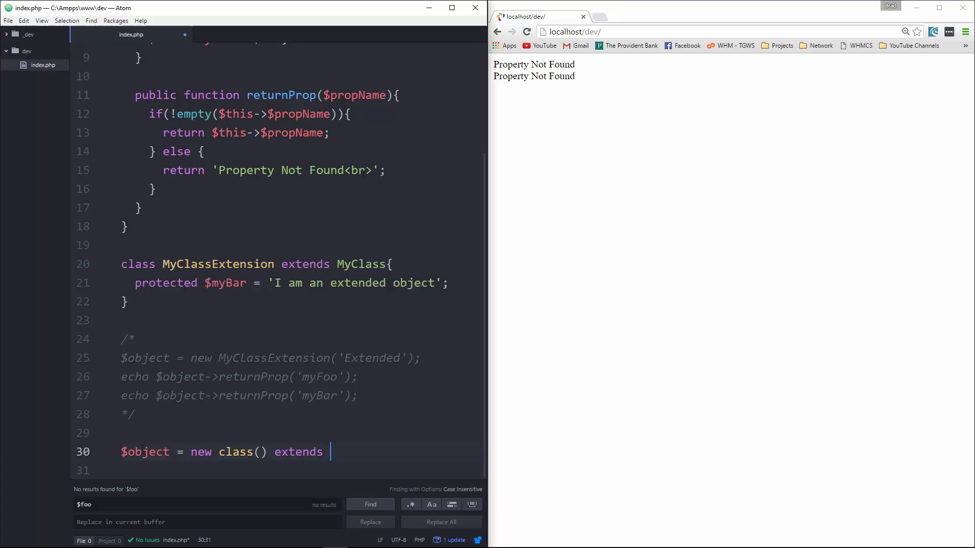
text(MyClass{)
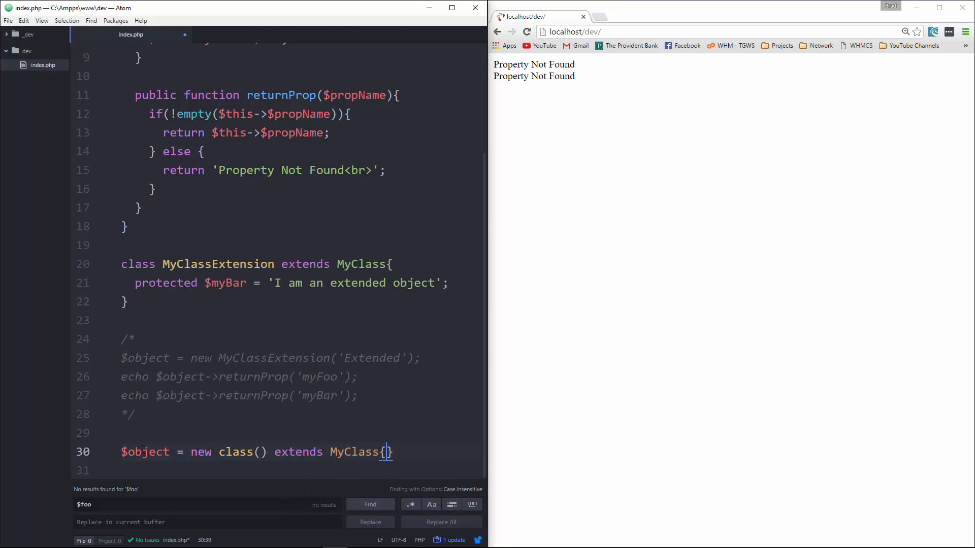
key(Enter)
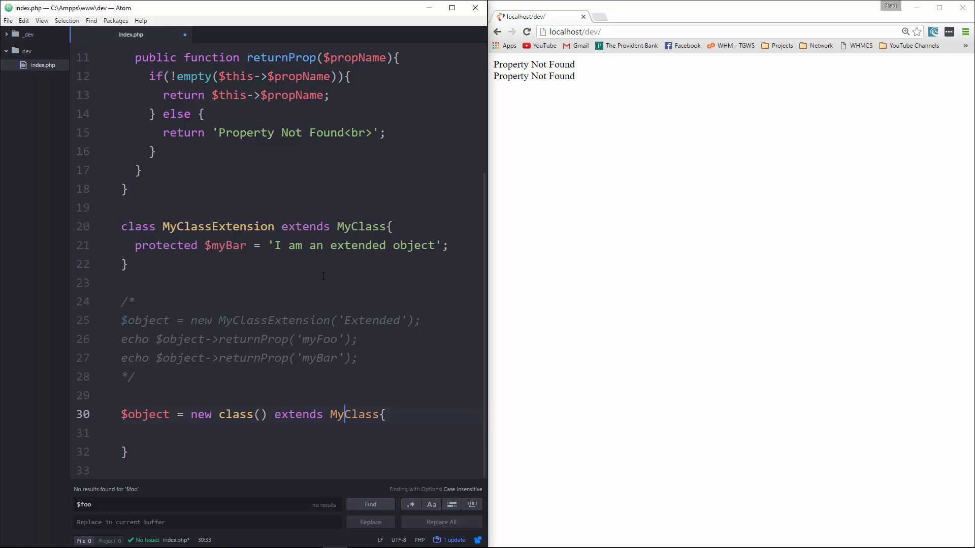
- Pass 'Anonymous' to the class and add protected $myBar = 'I am an anonymous object'
scroll(up, 3)
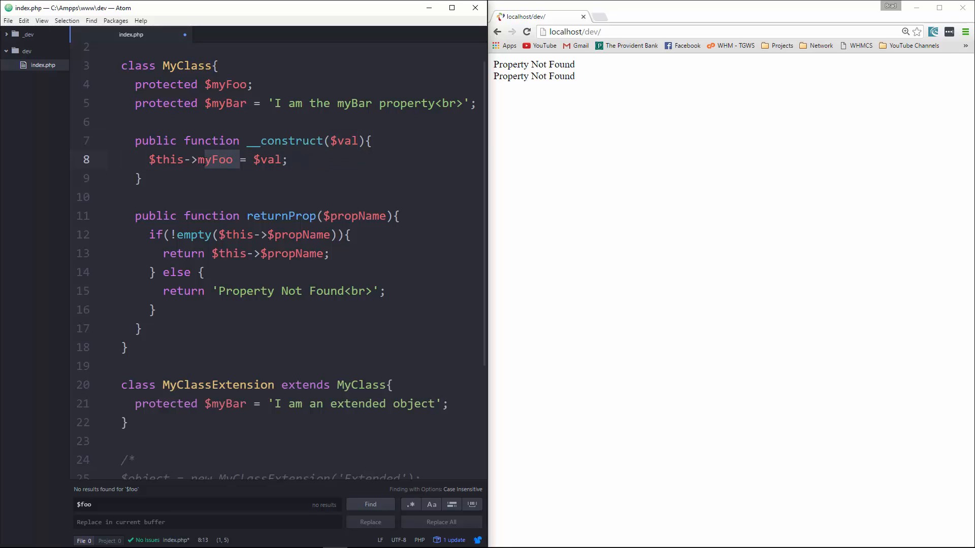
scroll(down, 3)
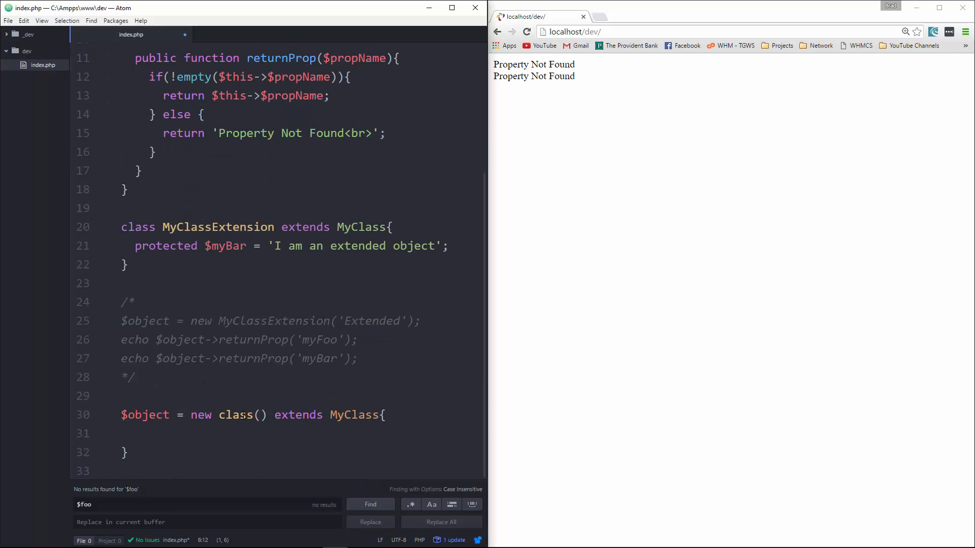
click(264, 415)
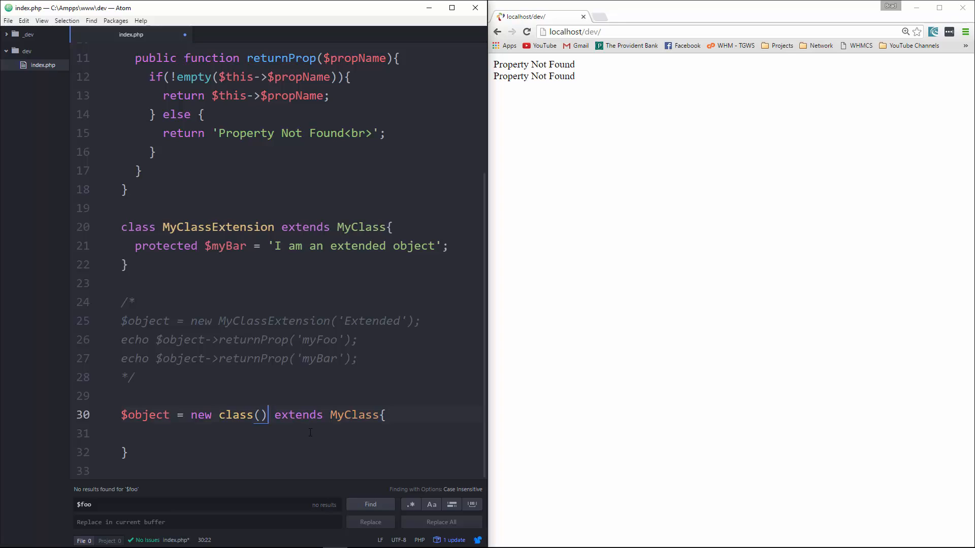
text('An')
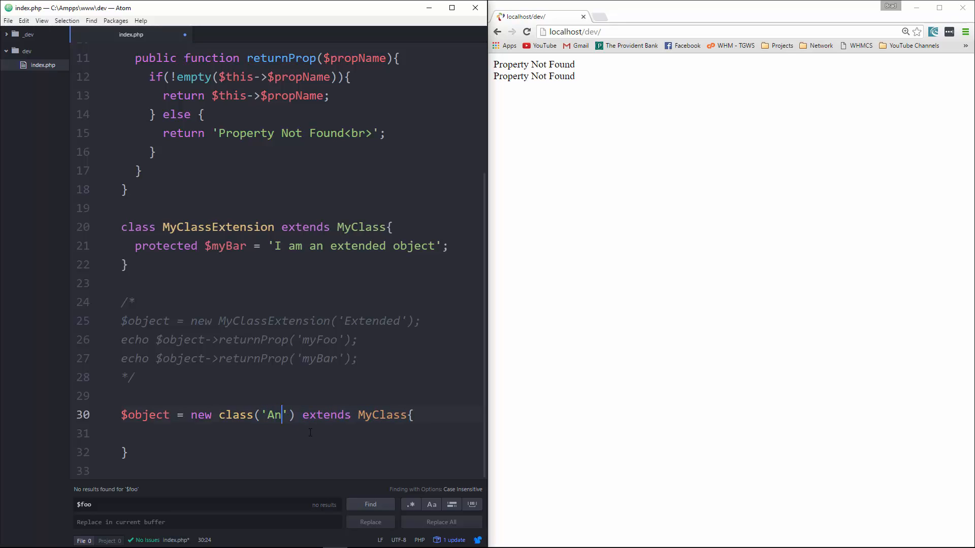
text(onymous)
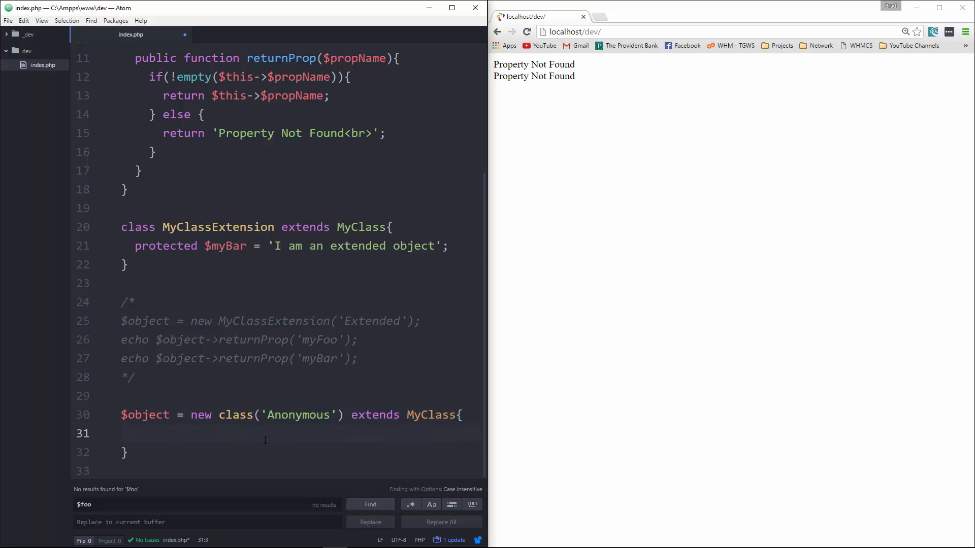
text(protected)
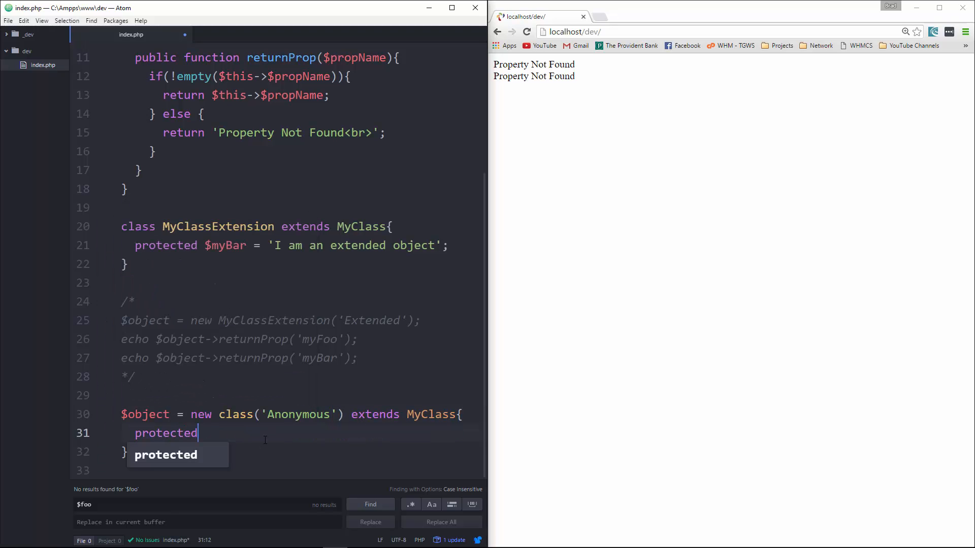
text($myBar =)
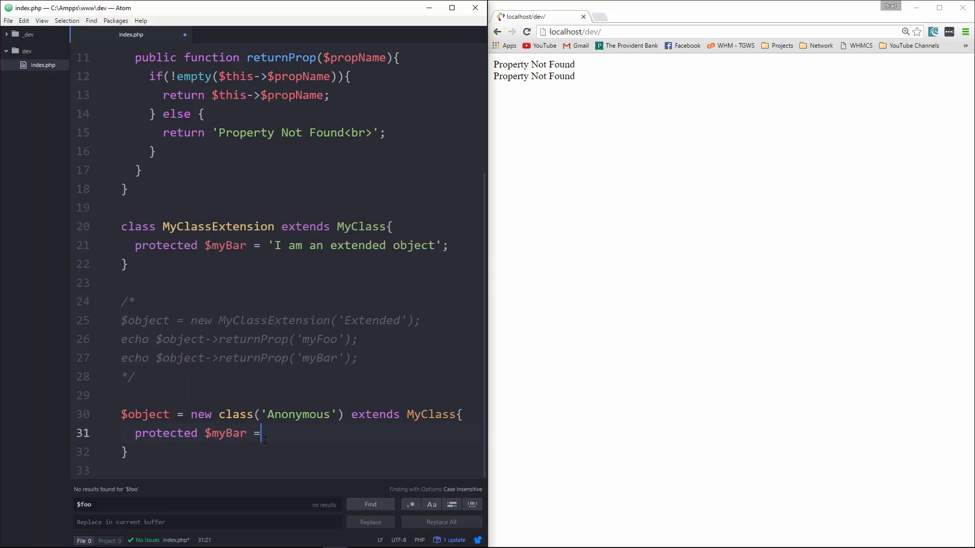
text('I ';)
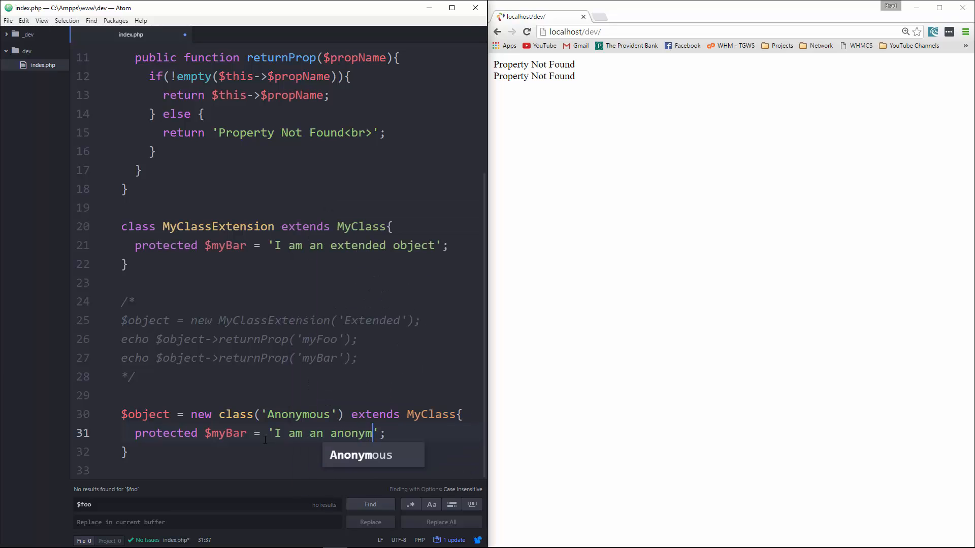
text(ouse)
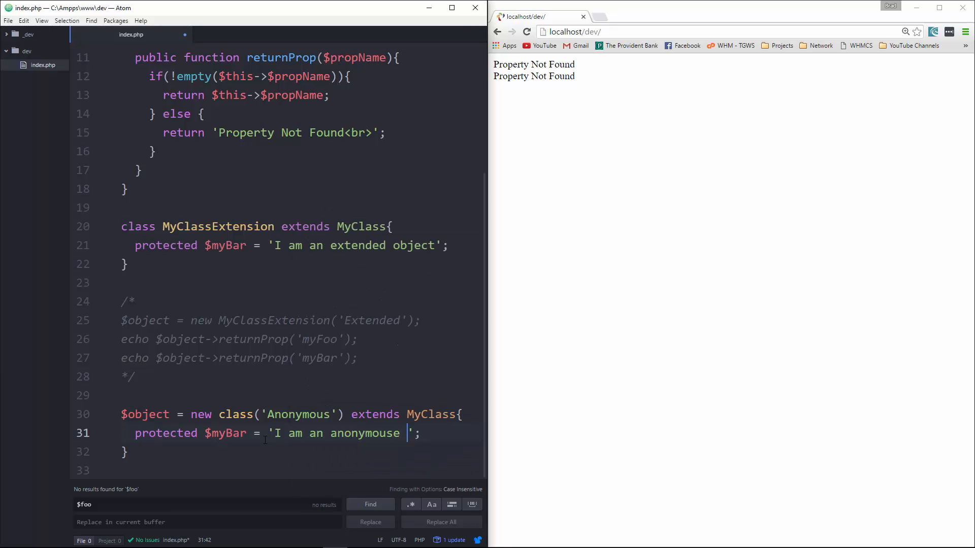
text(object)
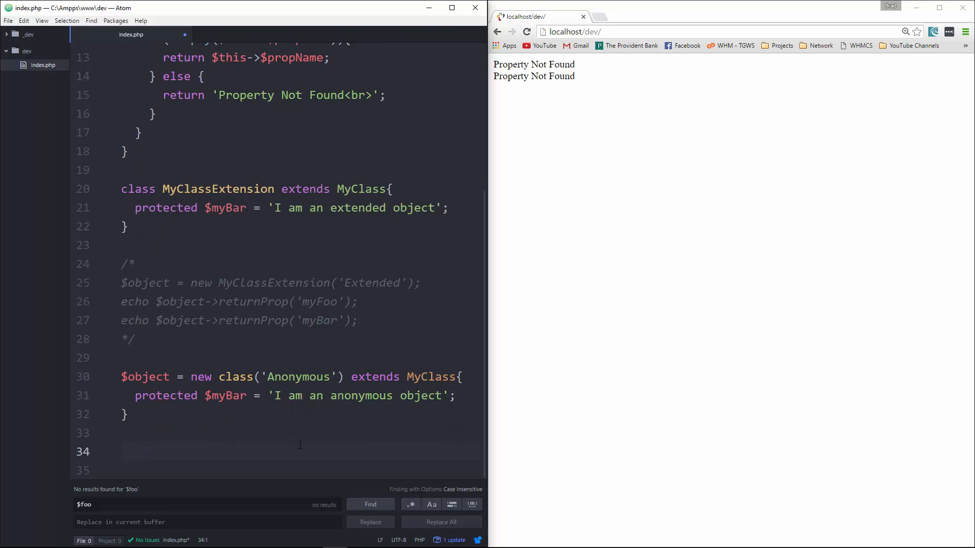
- Echo returnProp('myFoo') and returnProp('myBar') below the anonymous class, save, and reload the page
scroll(up, 3)
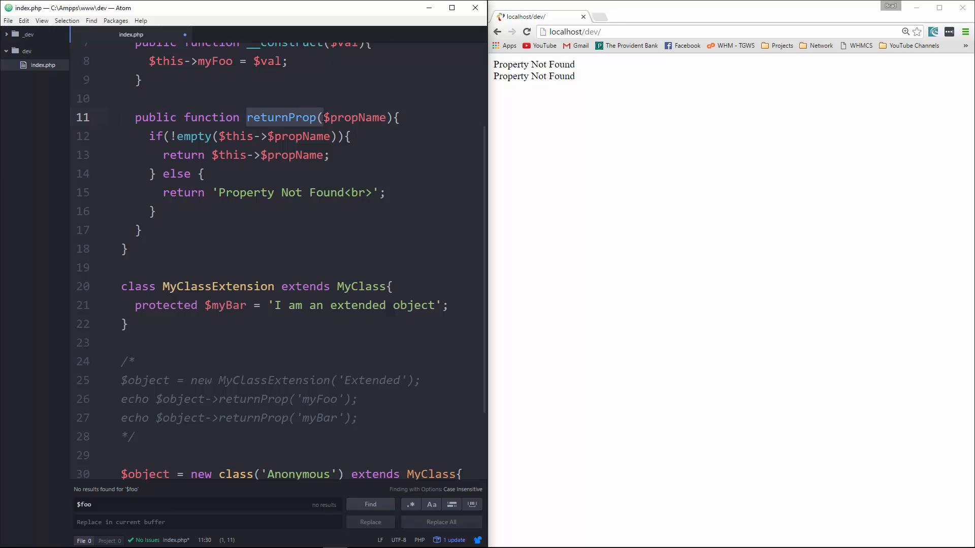
scroll(down, 3)
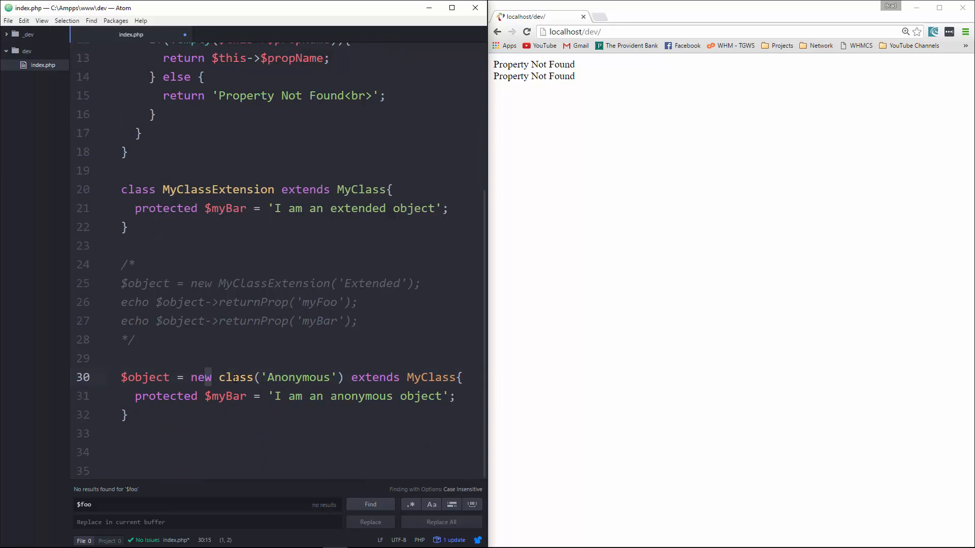
click(167, 433)
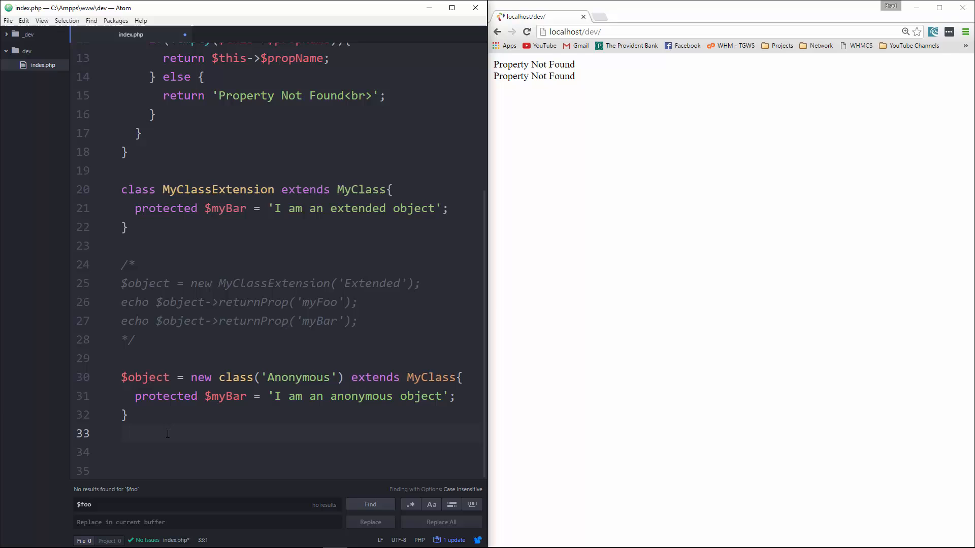
text(echo $object->returnProp('myBar');)
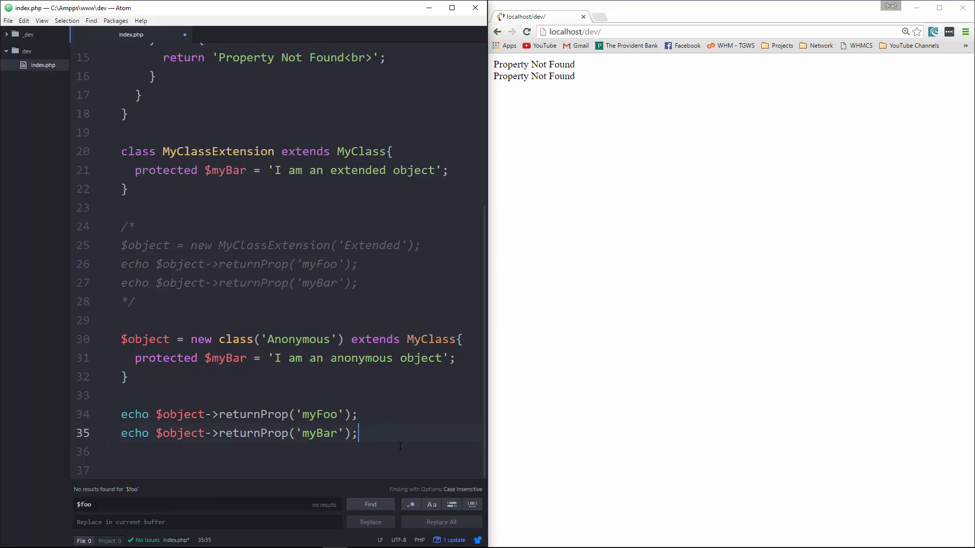
click(526, 32)
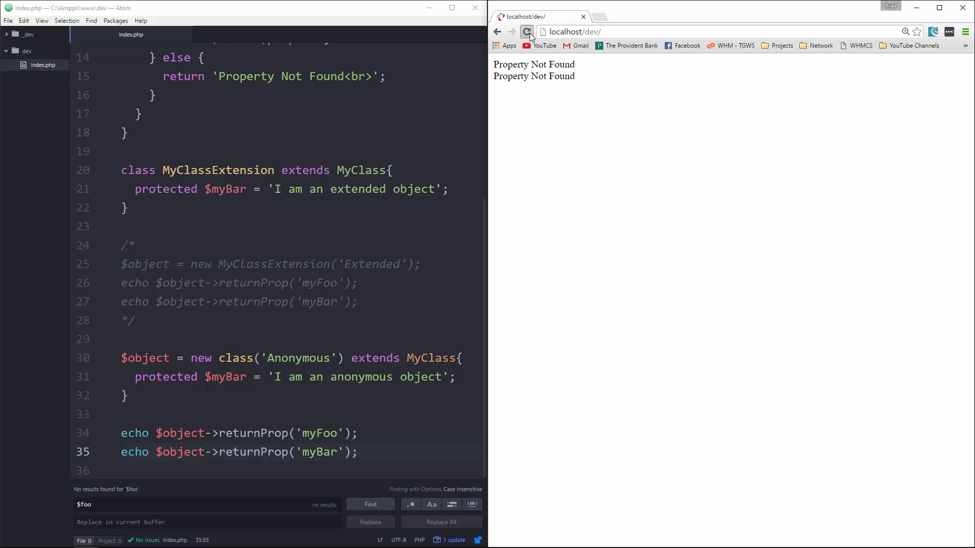
click(526, 32)
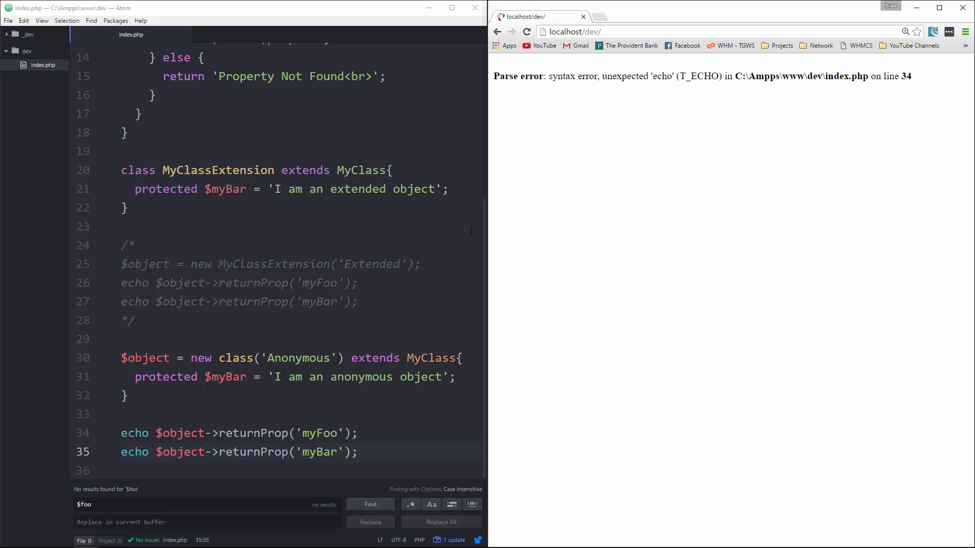
click(299, 357)
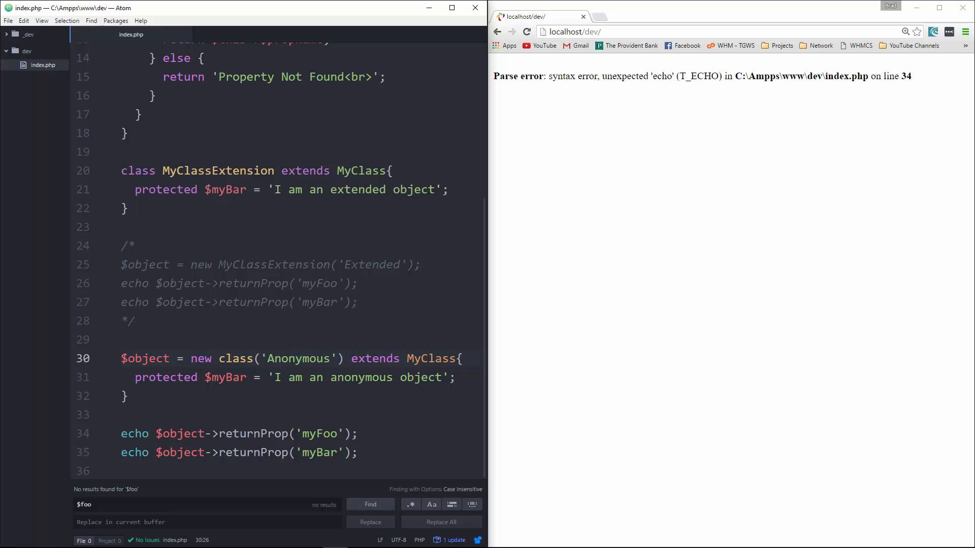
- End the anonymous class statement with a semicolon, save, and reload to see 'AnonymousI am an anonymous object'
click(128, 396)
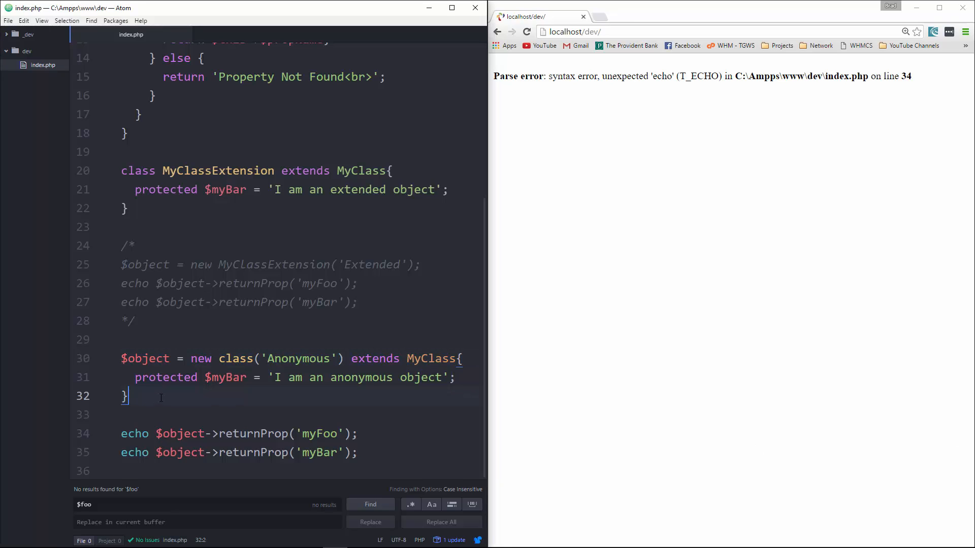
text(;)
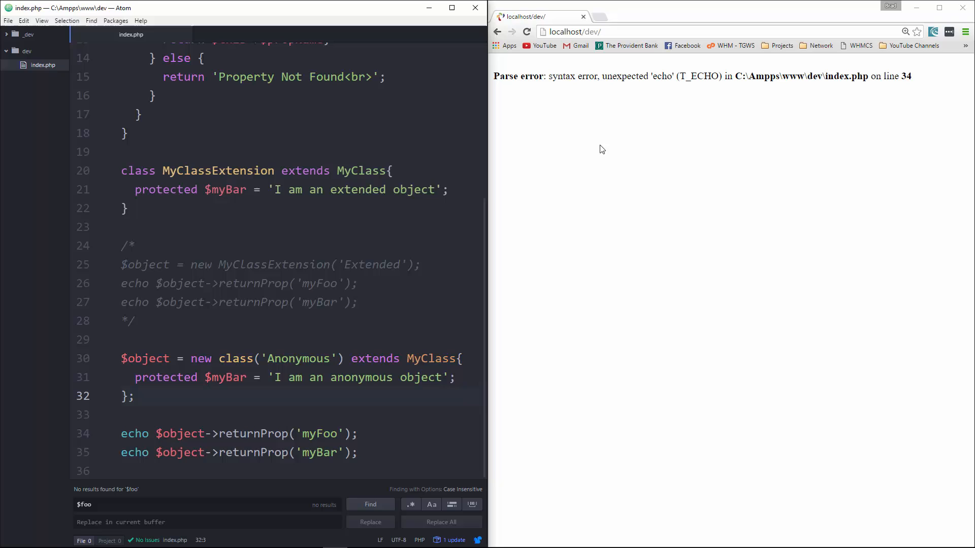
click(526, 31)
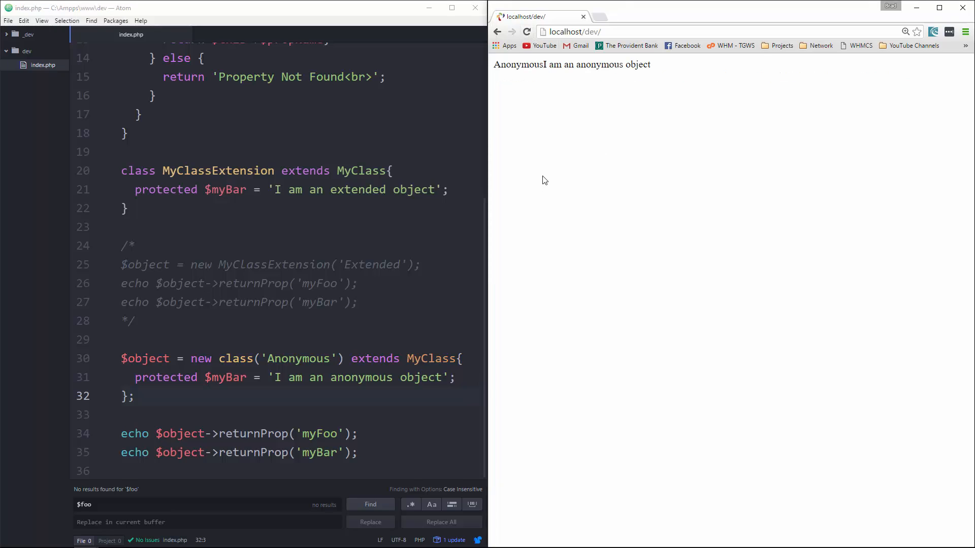
double_click(511, 64)
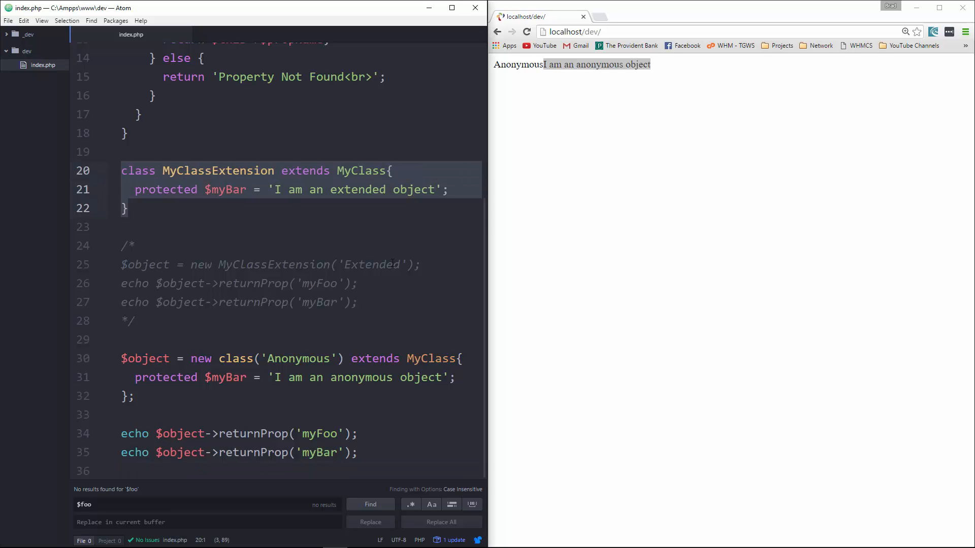
mouse_move(791, 470)
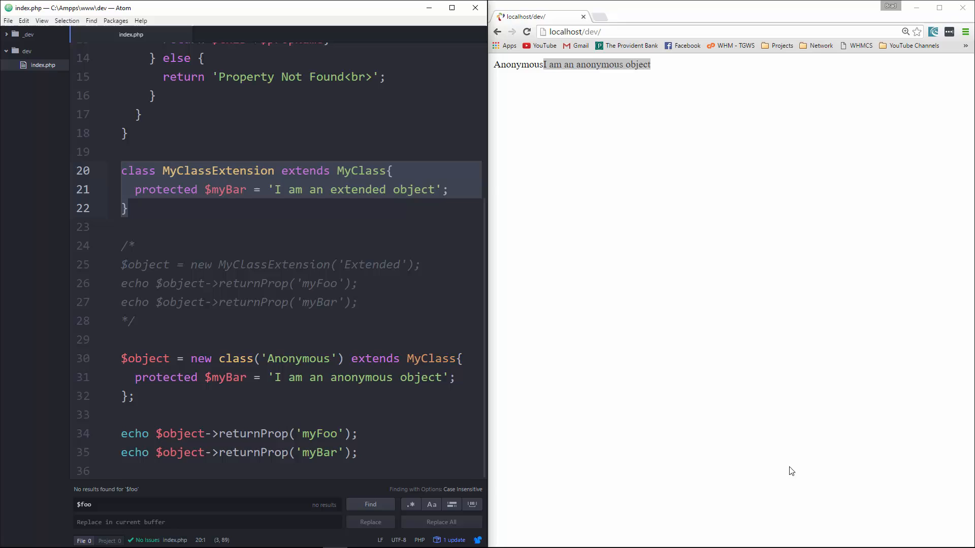